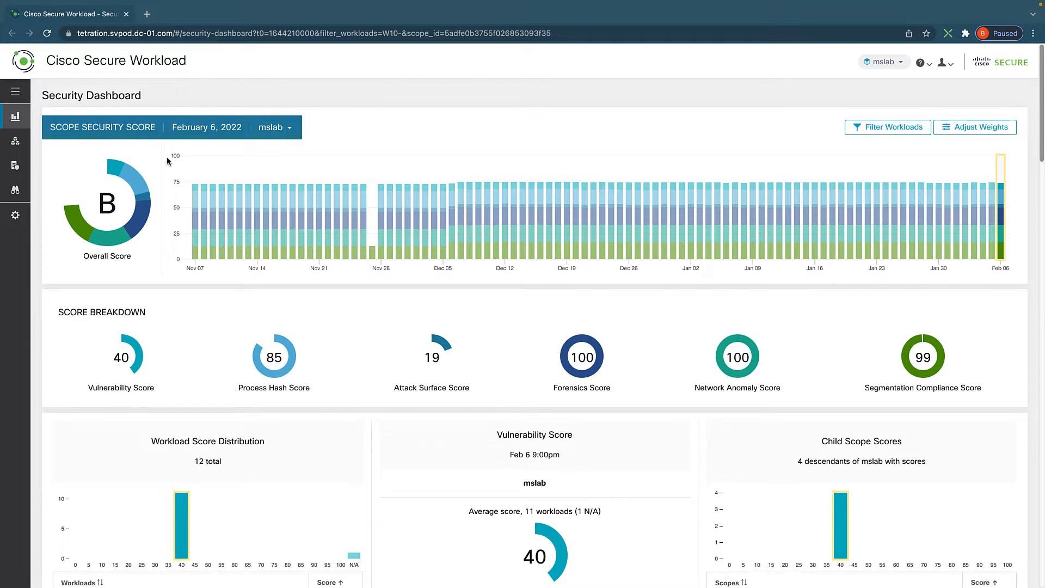
mouse_move(359, 235)
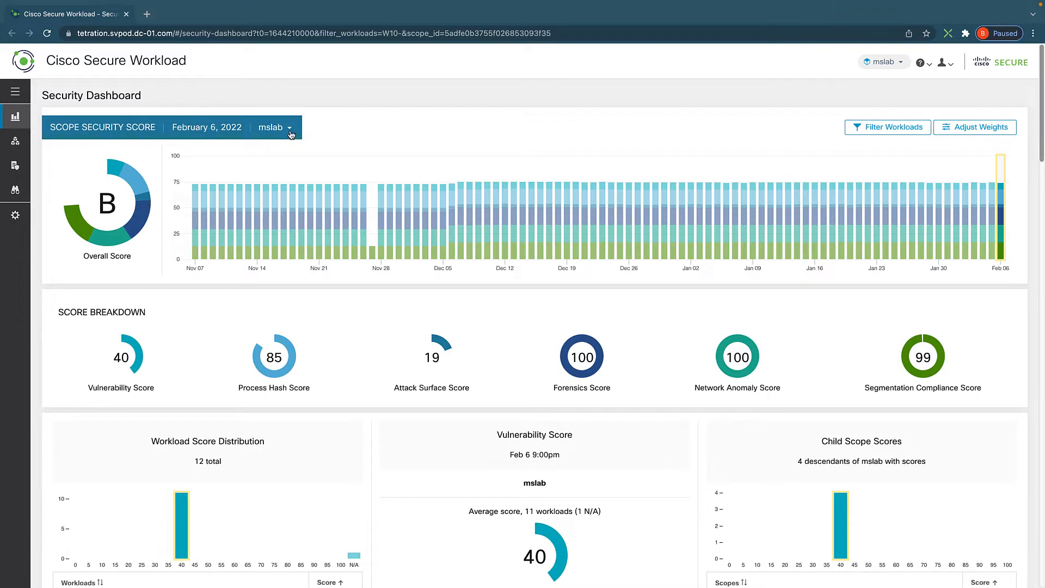
Switch the Security Dashboard scope to mslab:SharePoint.
left_click(272, 128)
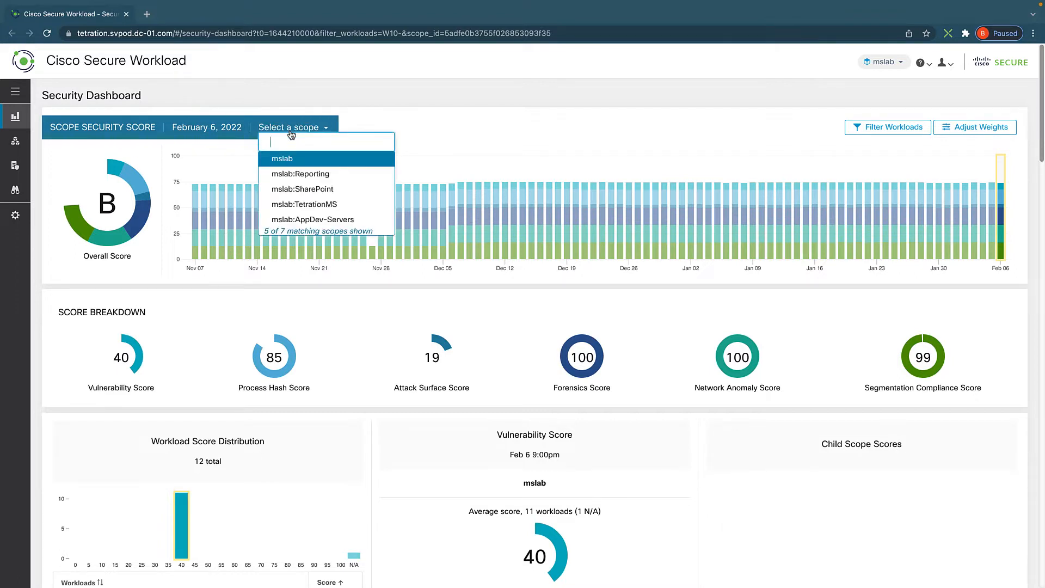
mouse_move(299, 173)
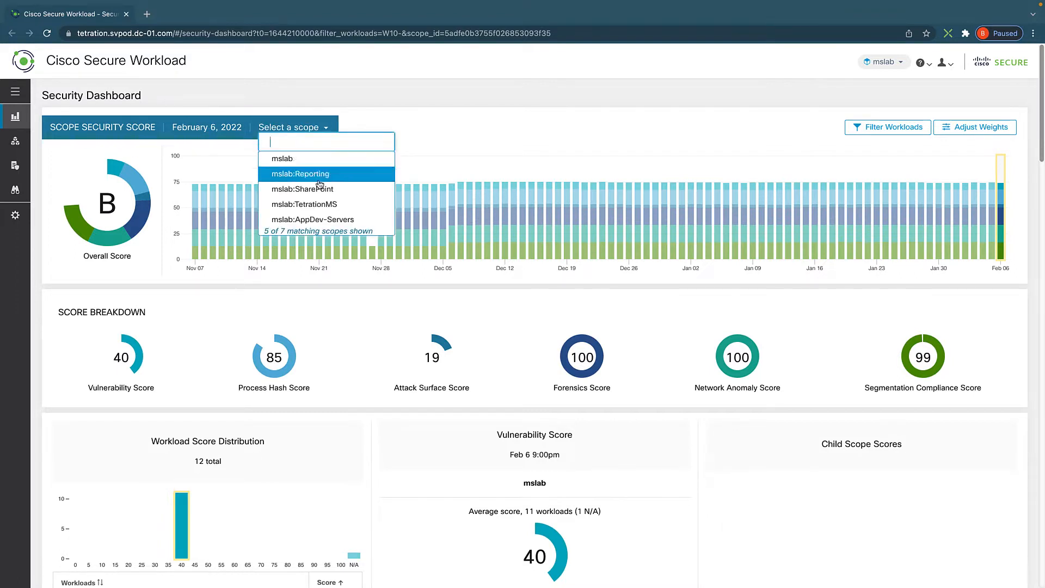
left_click(300, 174)
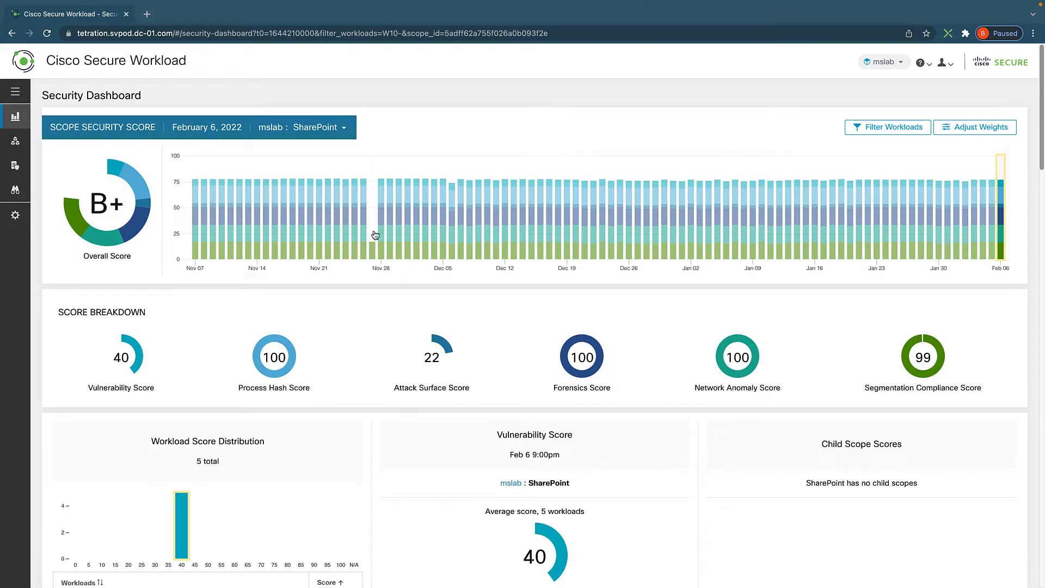
mouse_move(373, 236)
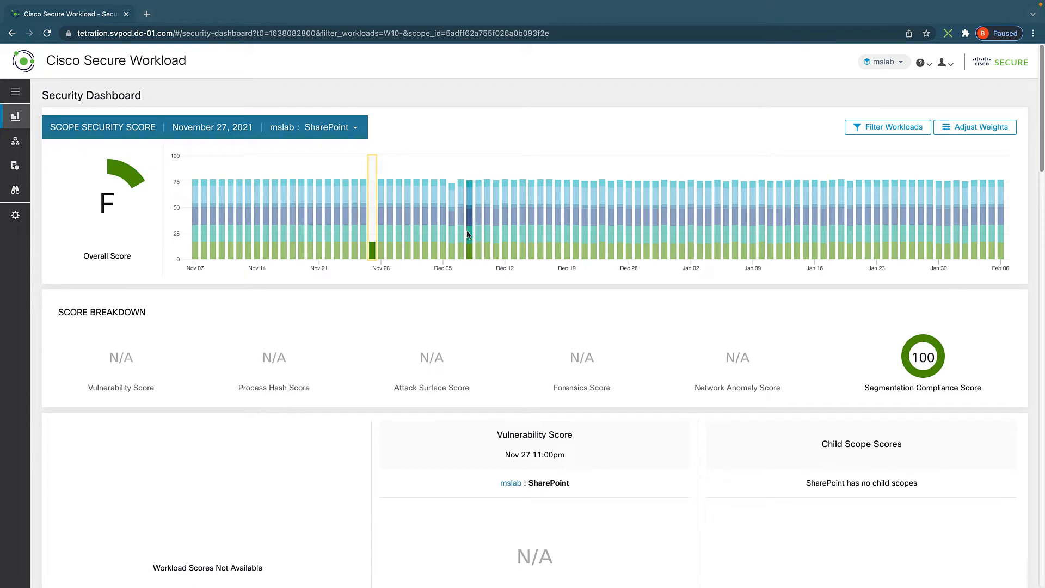
Select the Dec 06 bar in the score history chart.
left_click(453, 220)
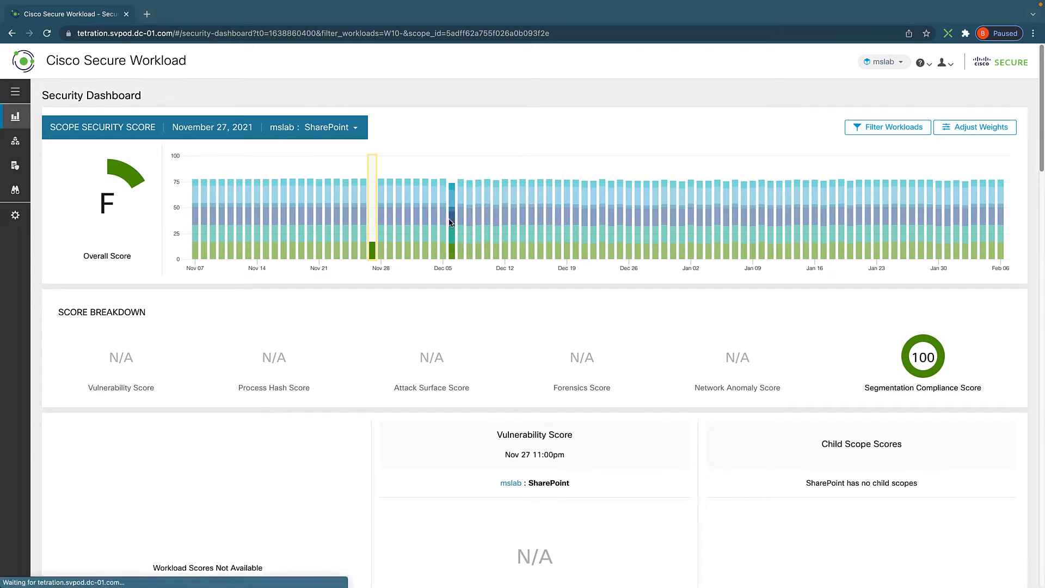
left_click(452, 200)
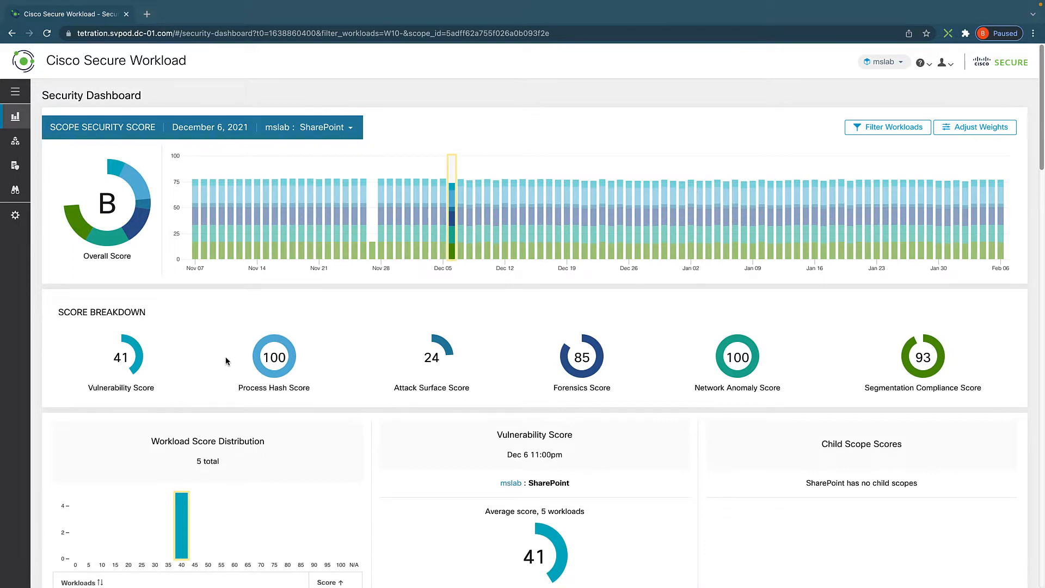
mouse_move(466, 354)
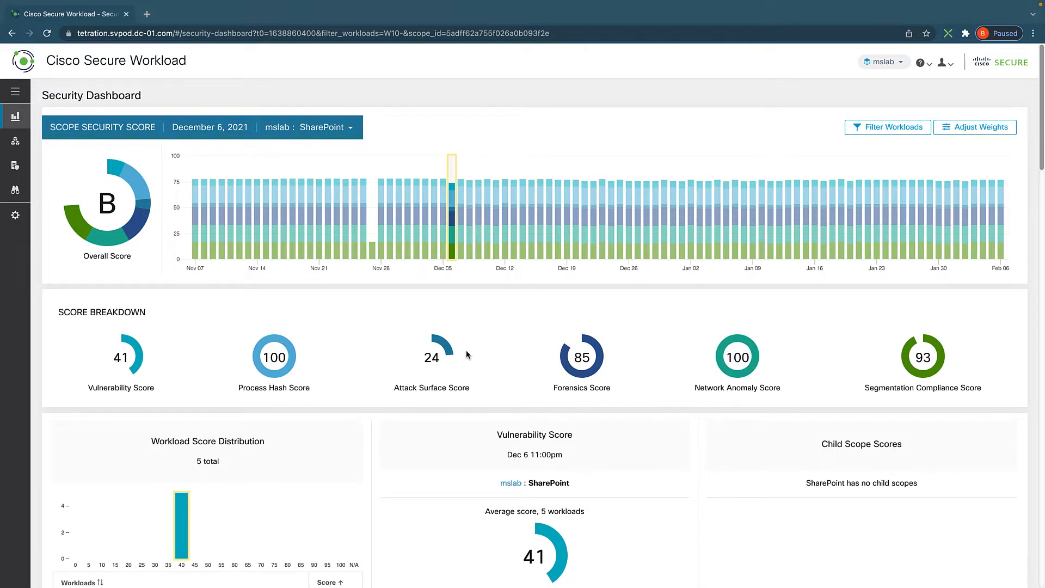
mouse_move(550, 356)
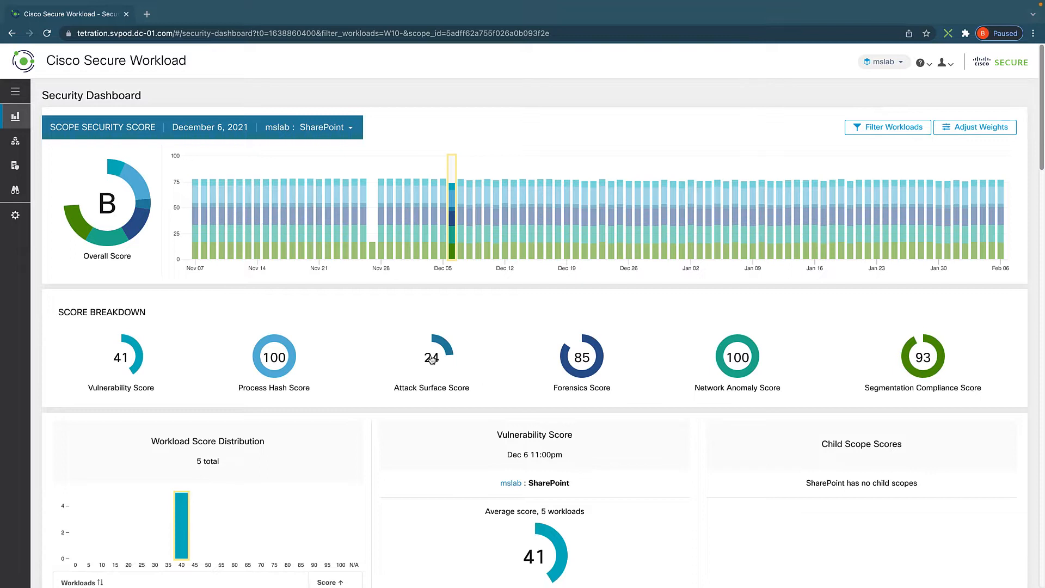
Scroll to the Attack Surface Score section and open its help.
scroll("down", 3)
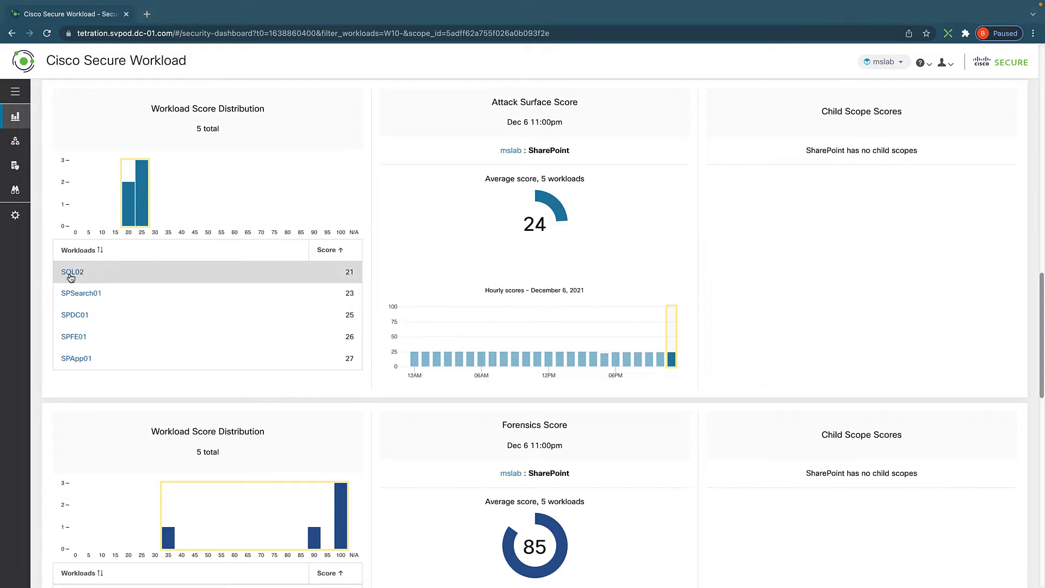
left_click(72, 272)
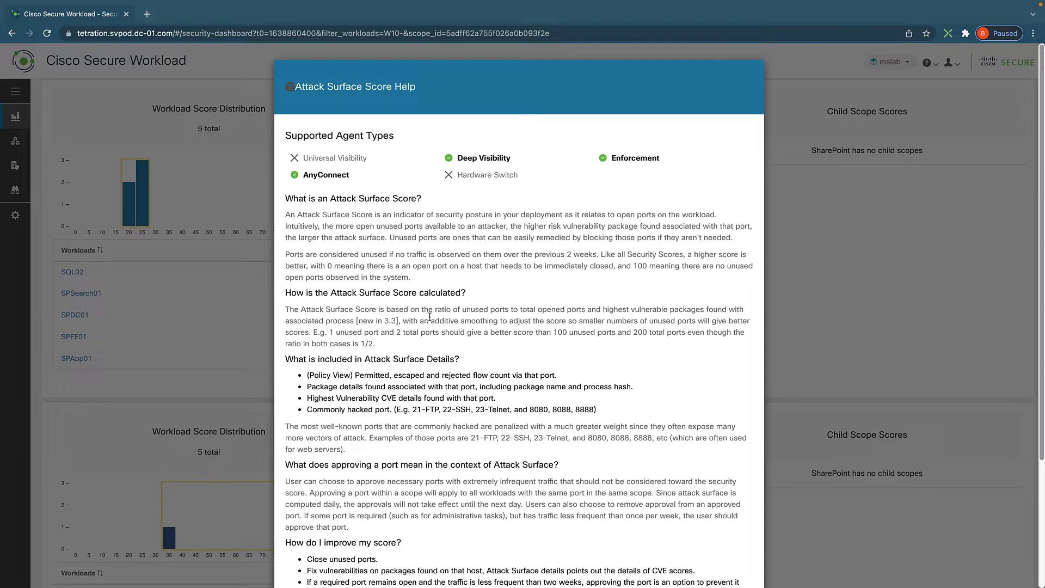
Close the Attack Surface Score help and scroll the dashboard back.
scroll("down", 3)
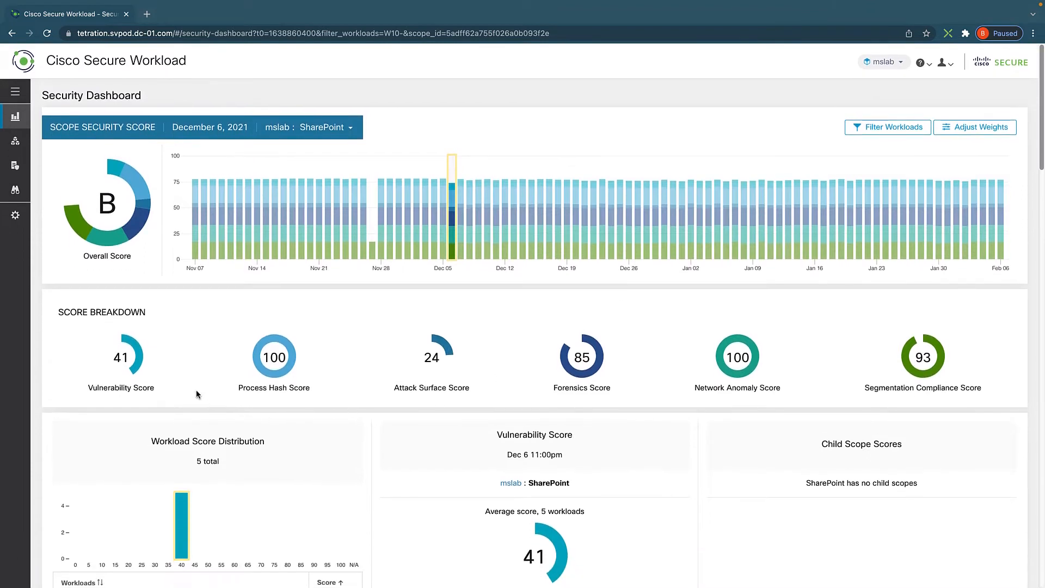
mouse_move(166, 410)
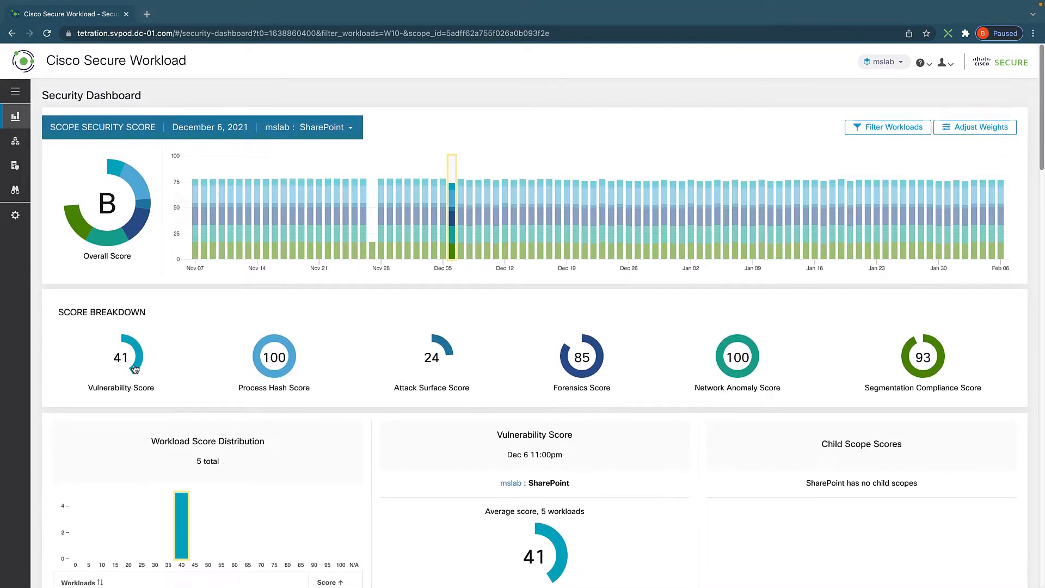
Scroll the navigation menu and expand Investigate to reach Vulnerabilities.
scroll("down", 3)
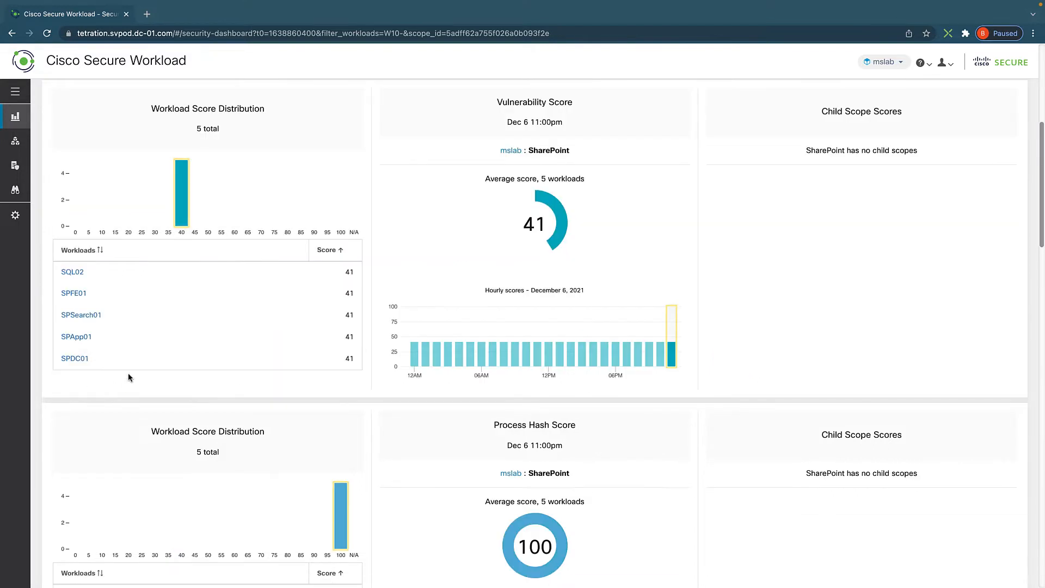
mouse_move(499, 394)
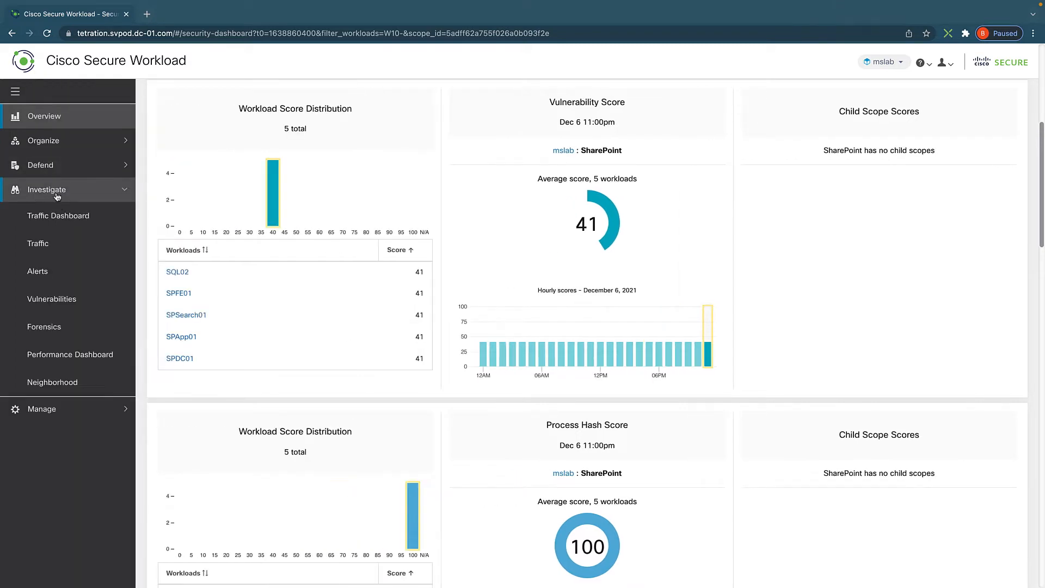
left_click(51, 299)
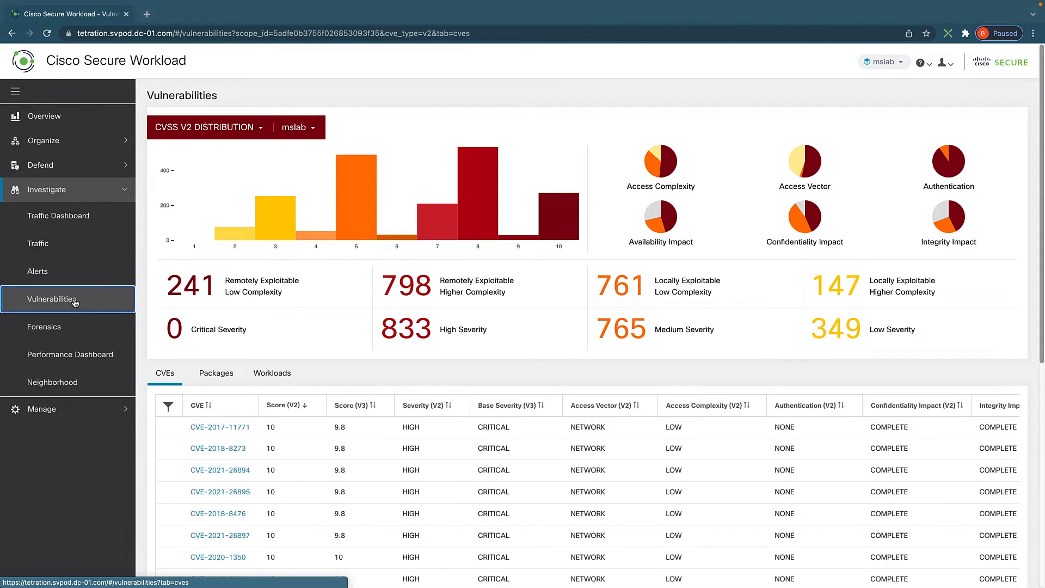
Open Vulnerabilities and set the scope to mslab:SharePoint.
left_click(14, 91)
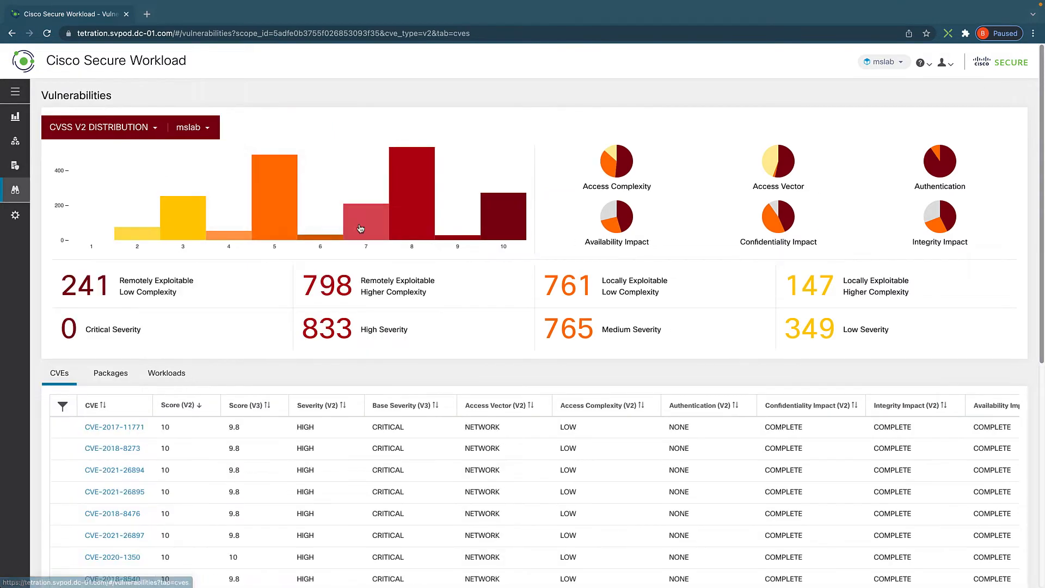
mouse_move(371, 231)
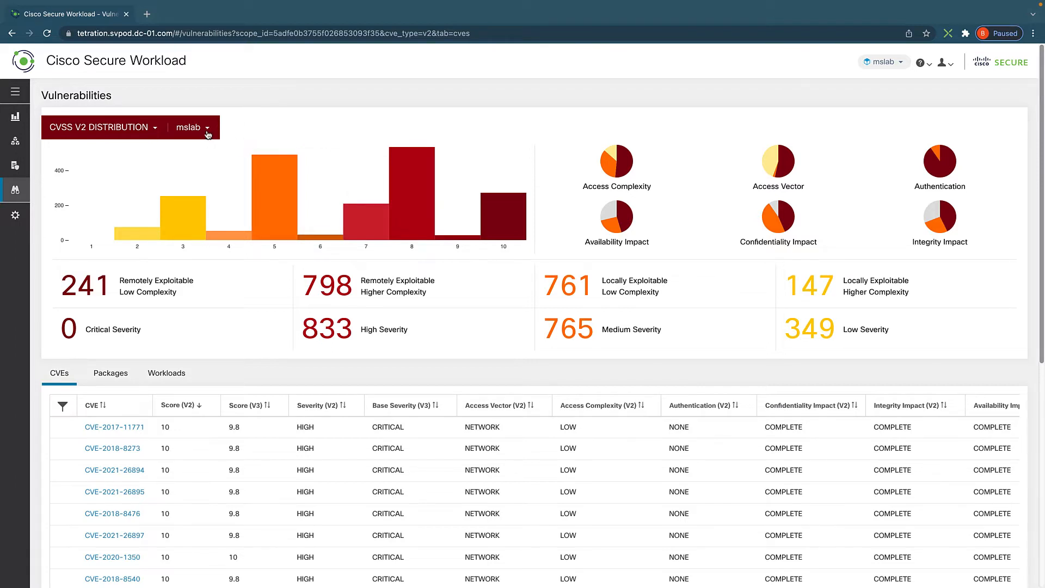
left_click(191, 126)
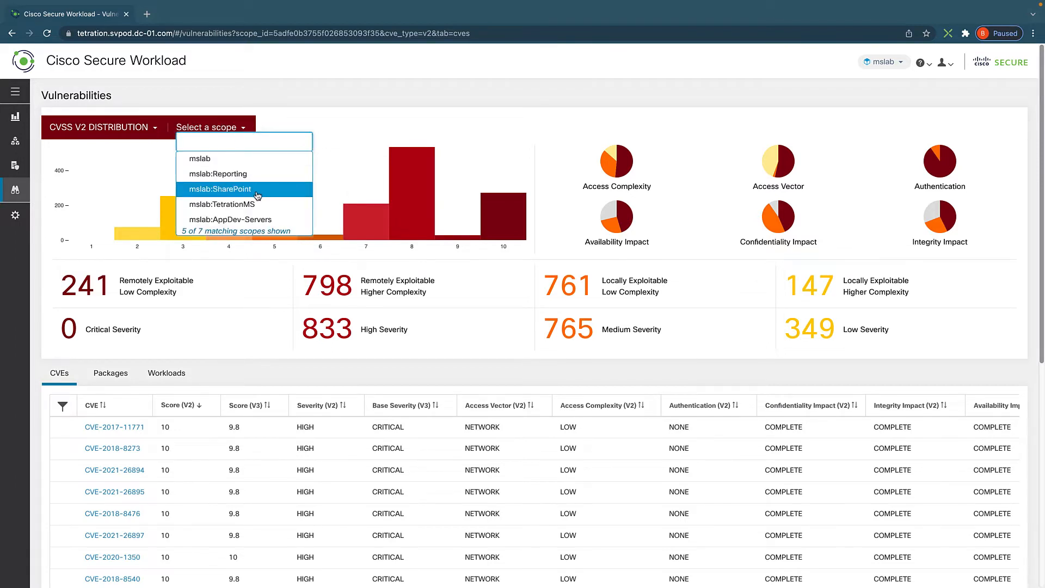
left_click(220, 188)
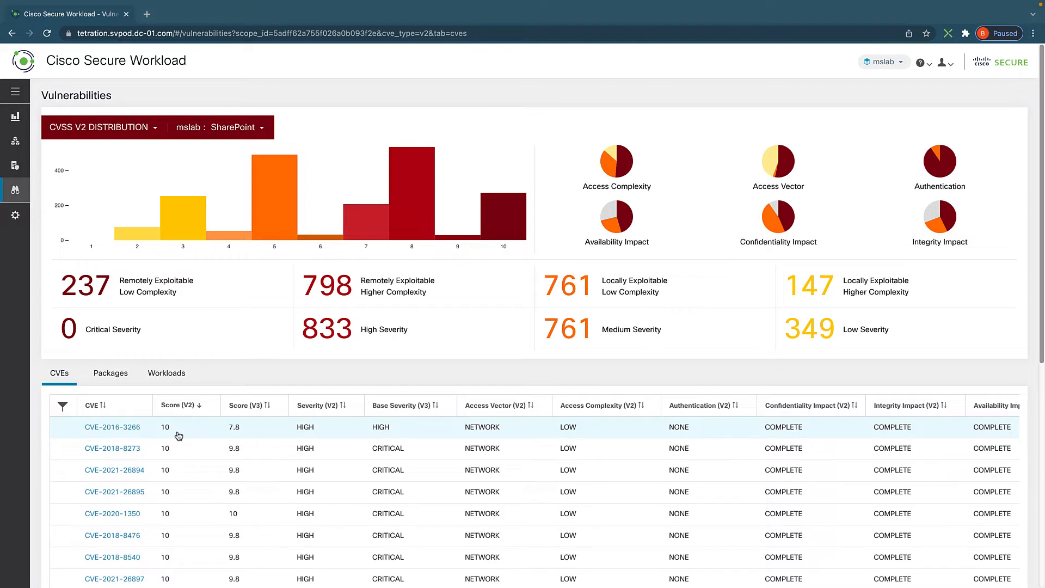
Scroll through the SharePoint CVE list sorted by Score (V2), then back up.
scroll("down", 3)
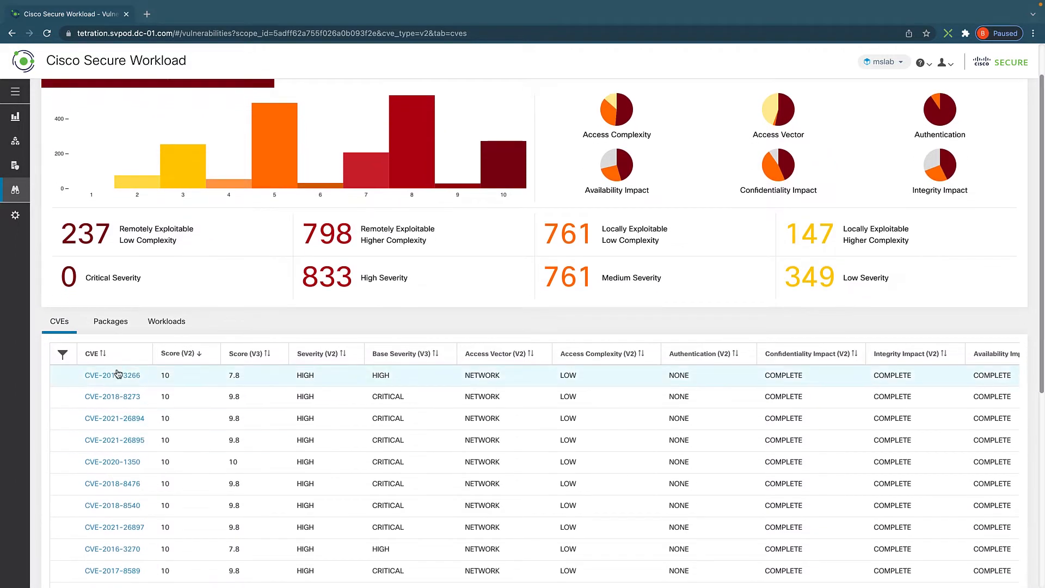
mouse_move(214, 374)
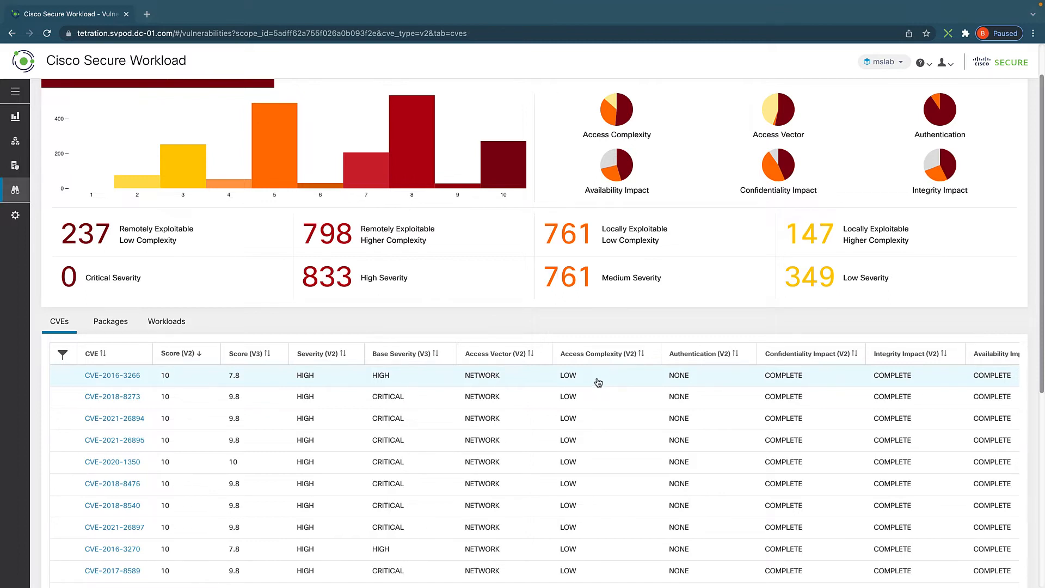
mouse_move(454, 461)
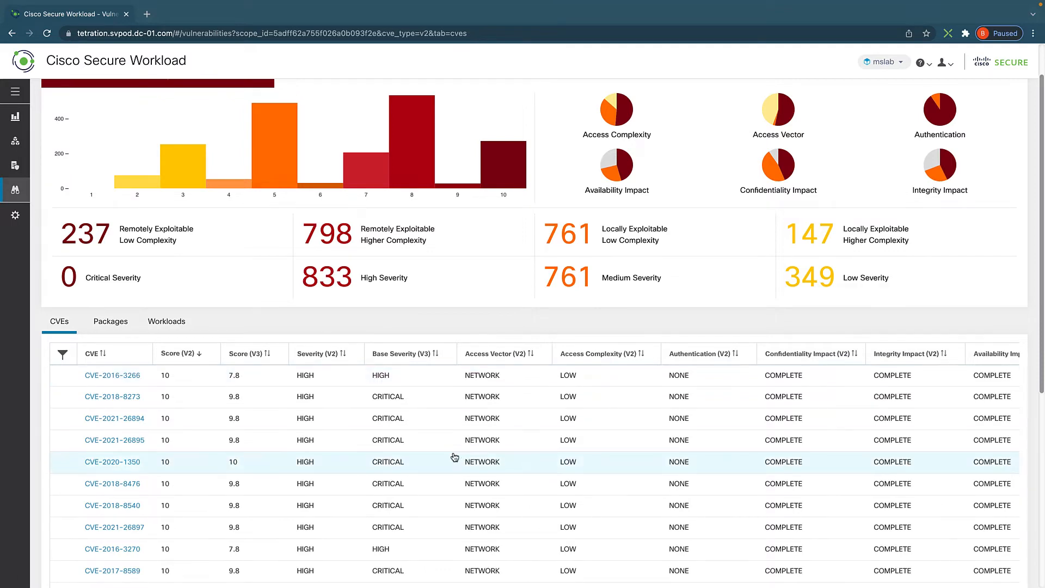
scroll("down", 3)
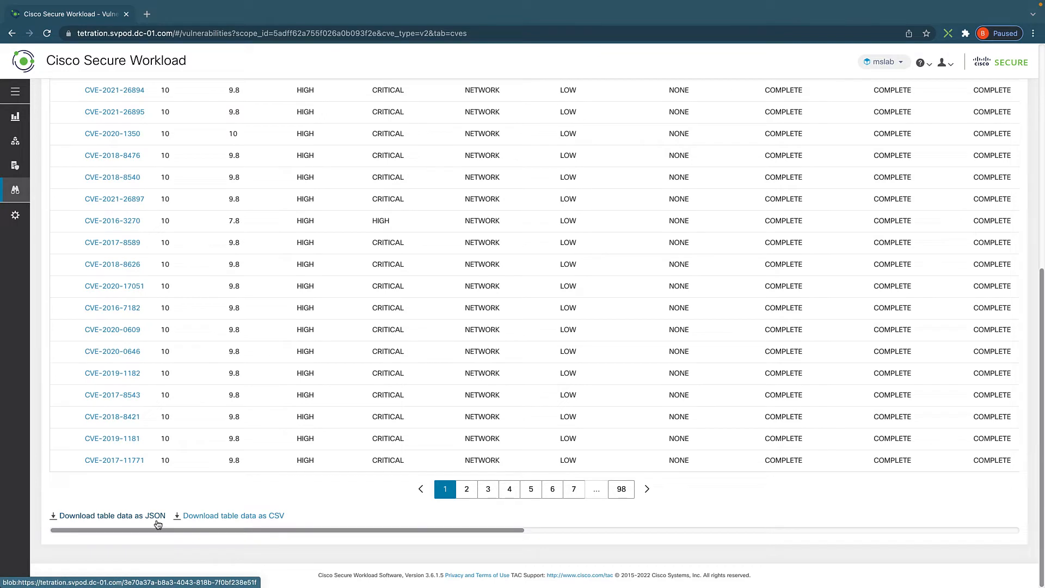
mouse_move(327, 401)
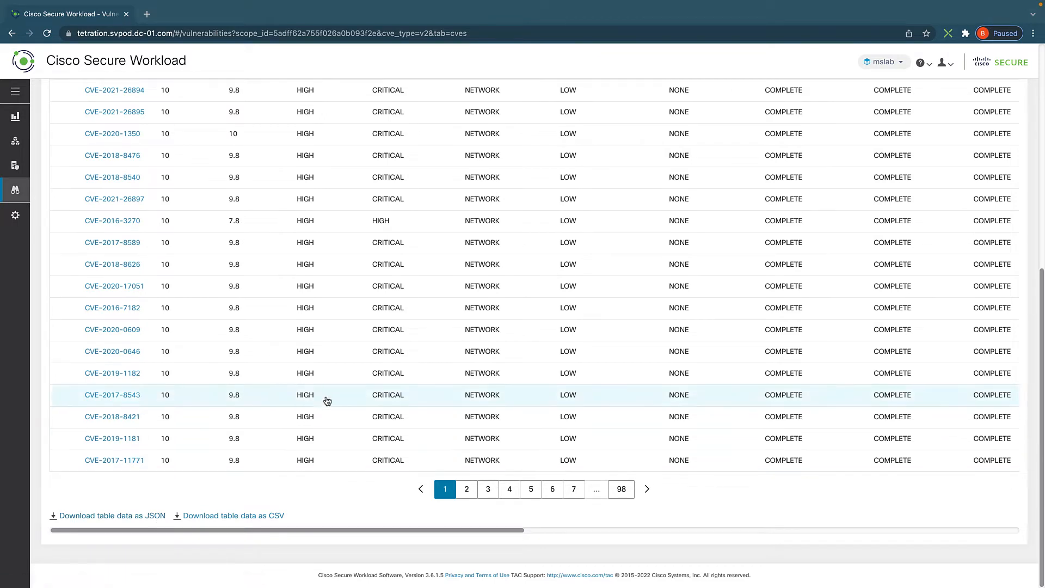
mouse_move(356, 385)
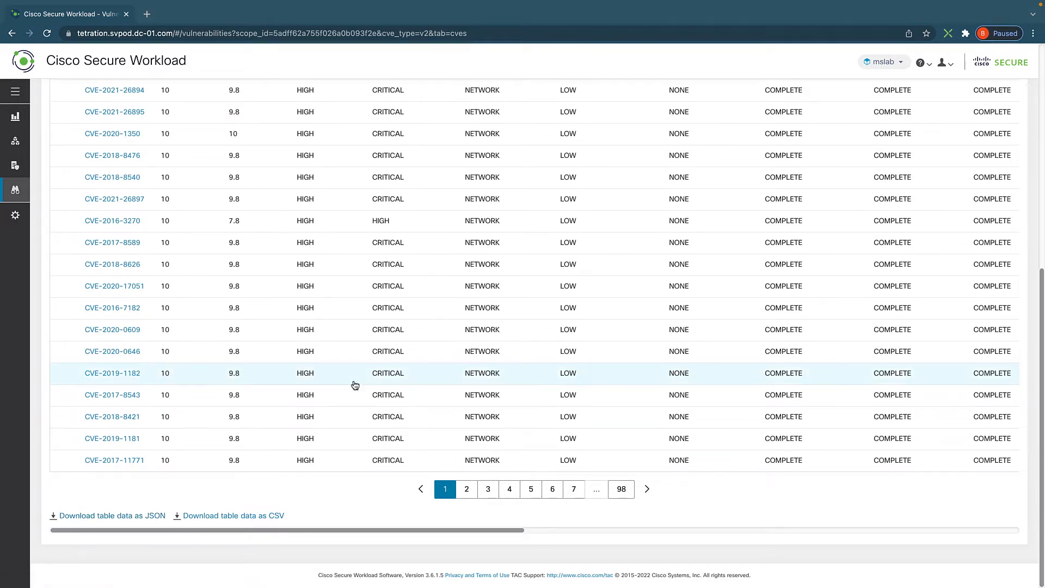
scroll("up", 3)
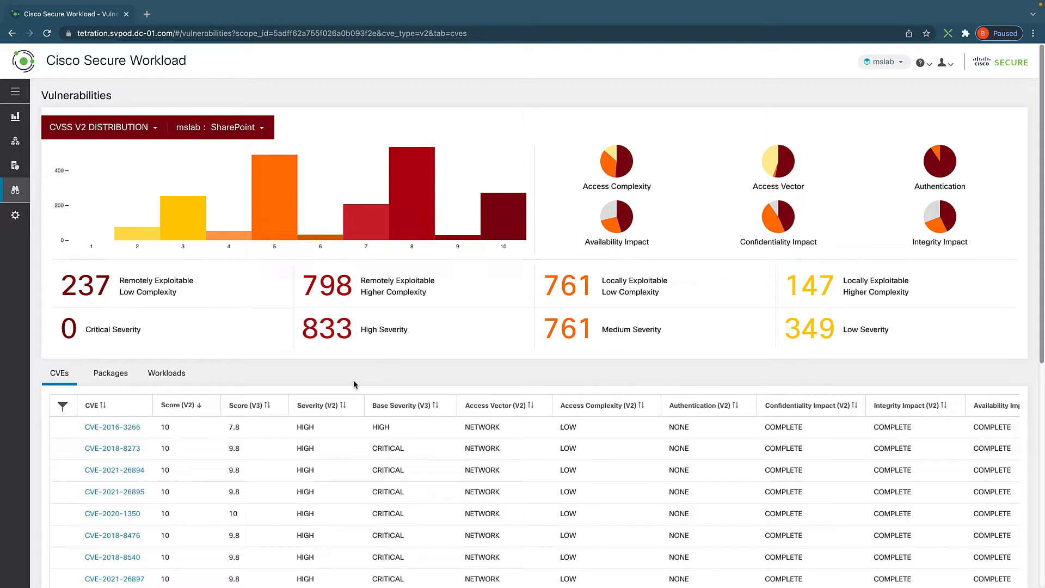
mouse_move(299, 389)
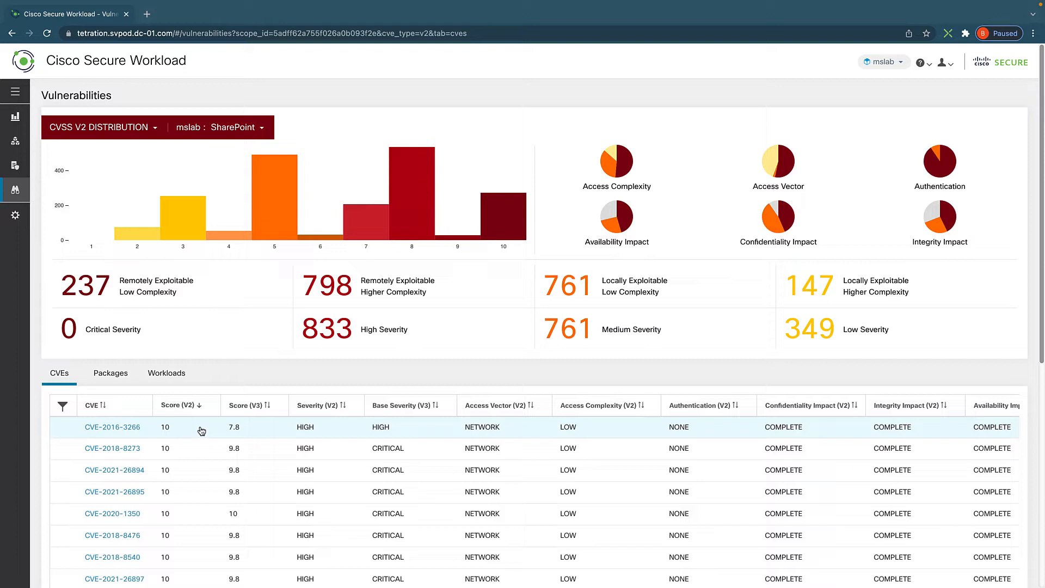
mouse_move(202, 431)
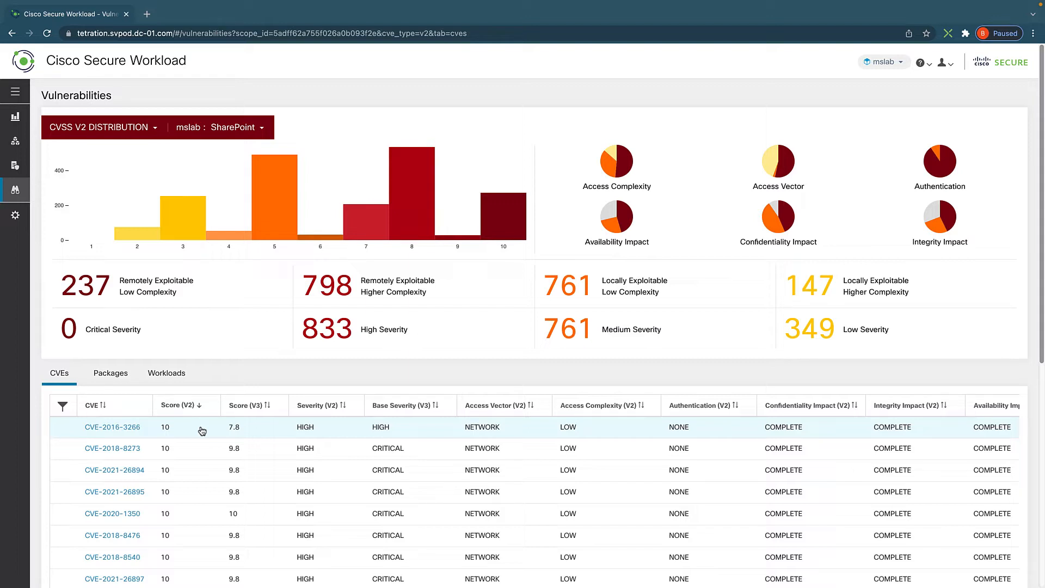
Open Defend > Segmentation, check Policy Requests, then return to Workspaces.
left_click(15, 91)
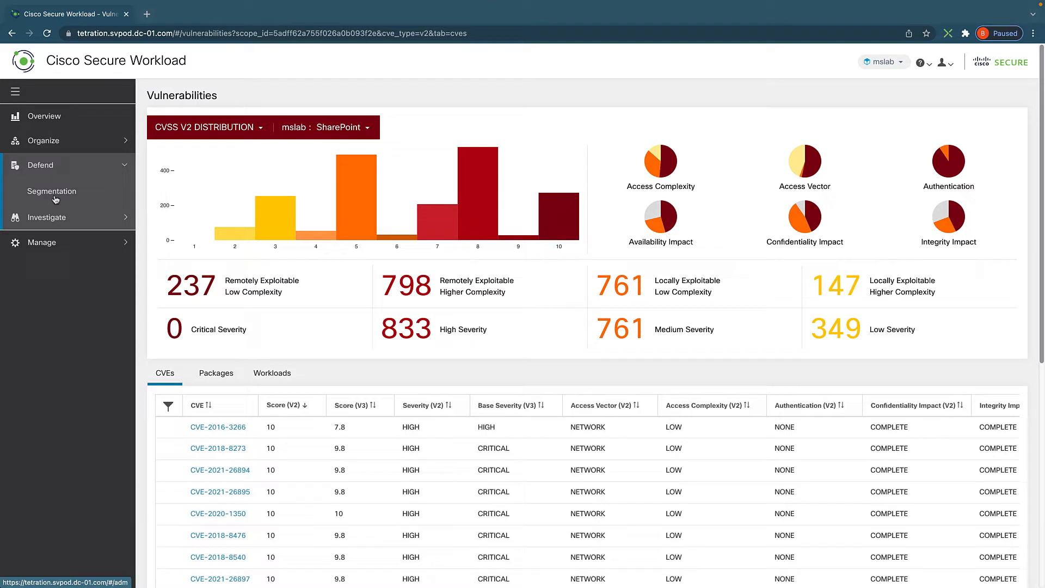
left_click(51, 191)
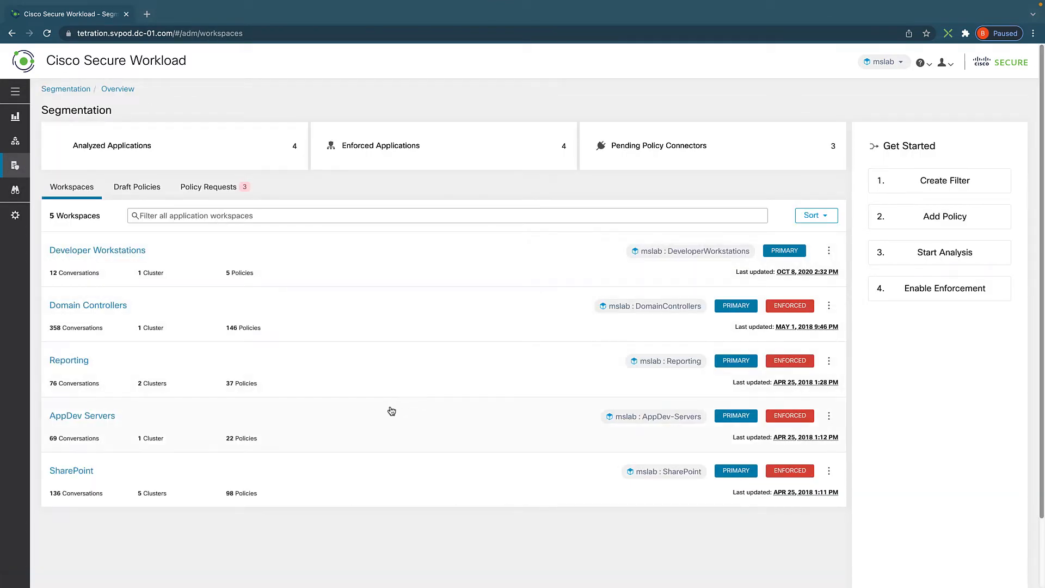
mouse_move(550, 324)
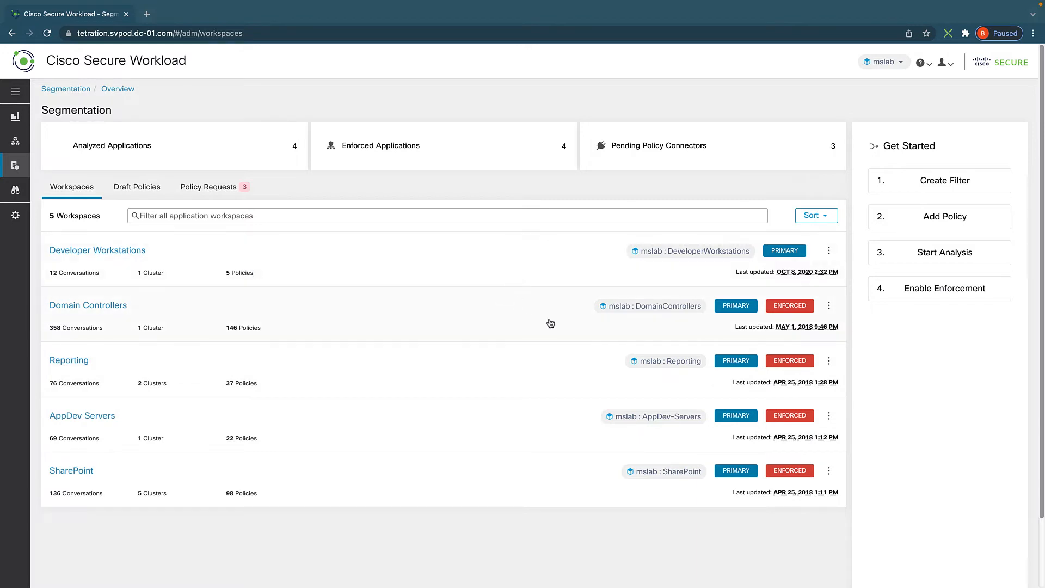
mouse_move(653, 252)
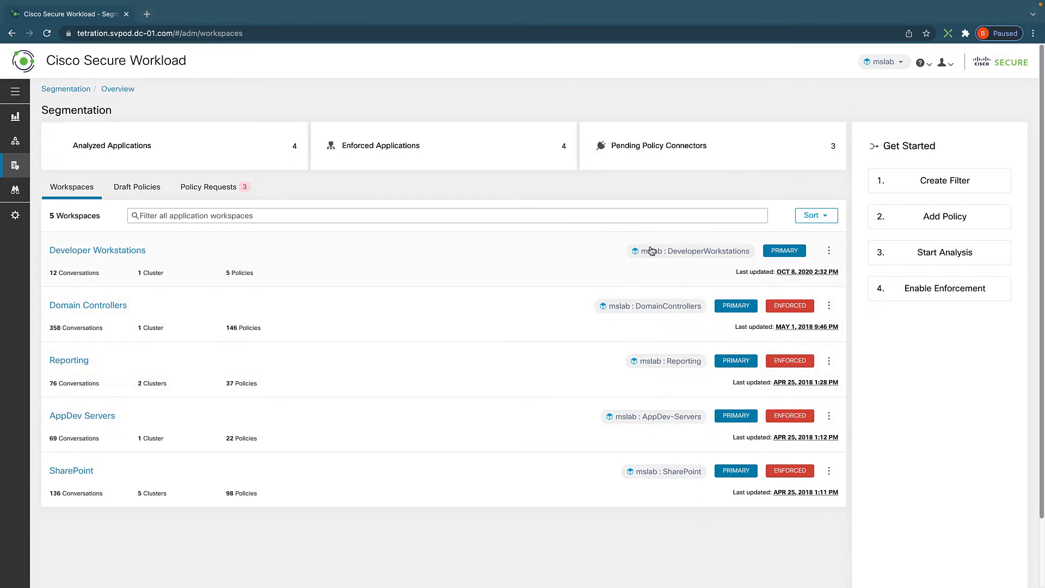
mouse_move(723, 332)
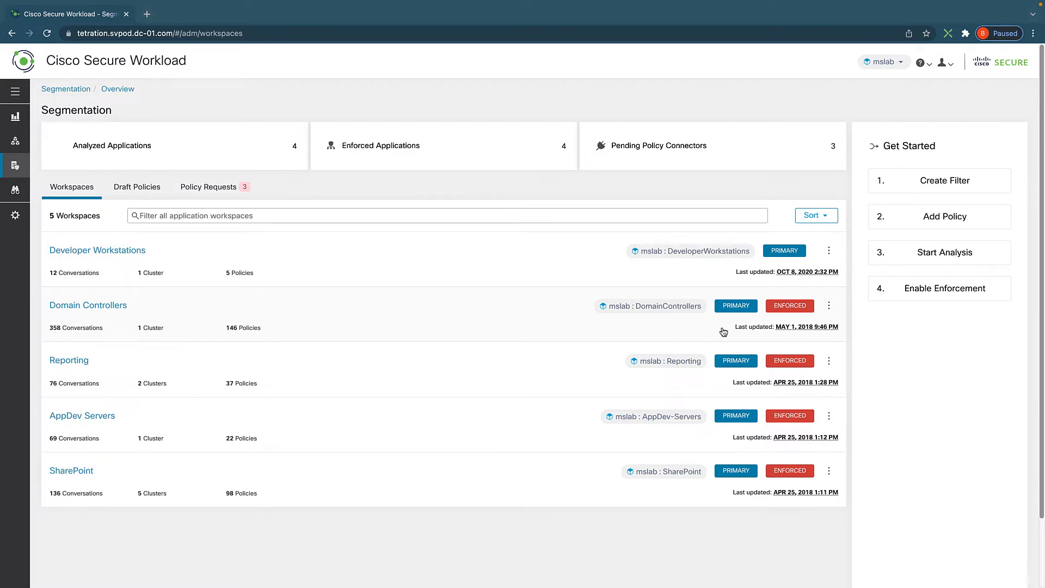
mouse_move(251, 514)
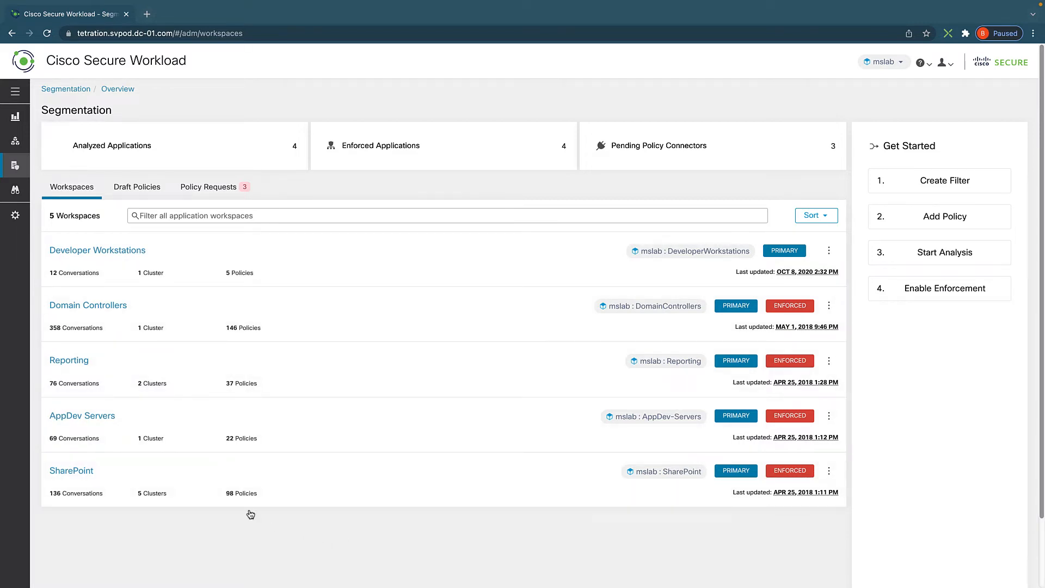
mouse_move(234, 308)
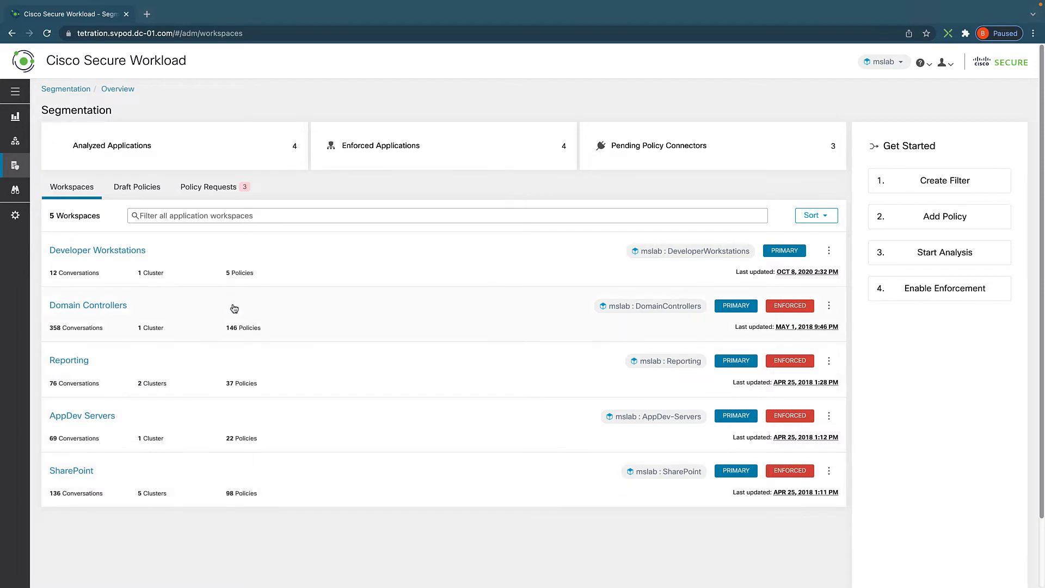
mouse_move(241, 316)
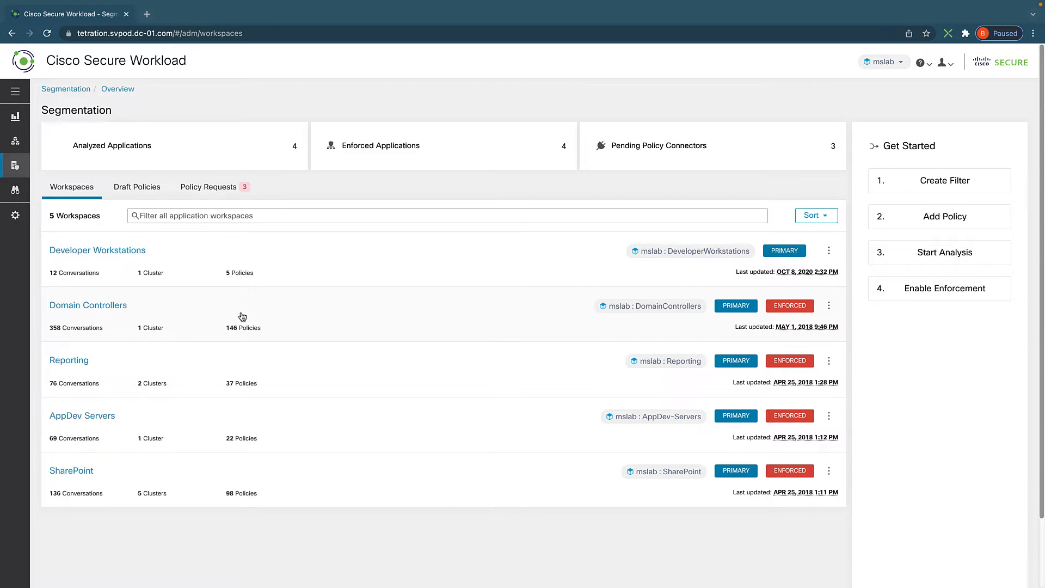
mouse_move(284, 248)
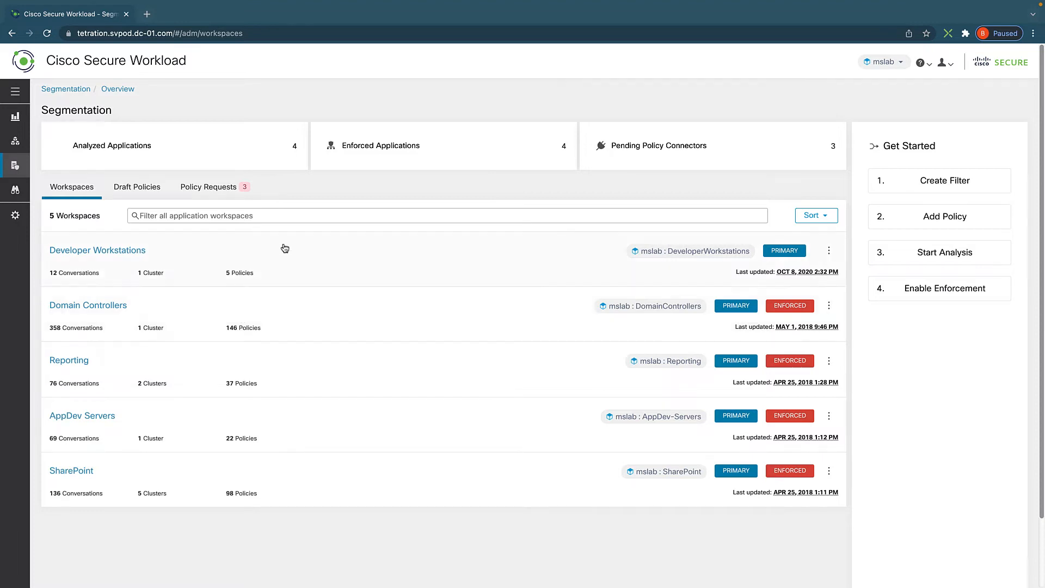
left_click(209, 186)
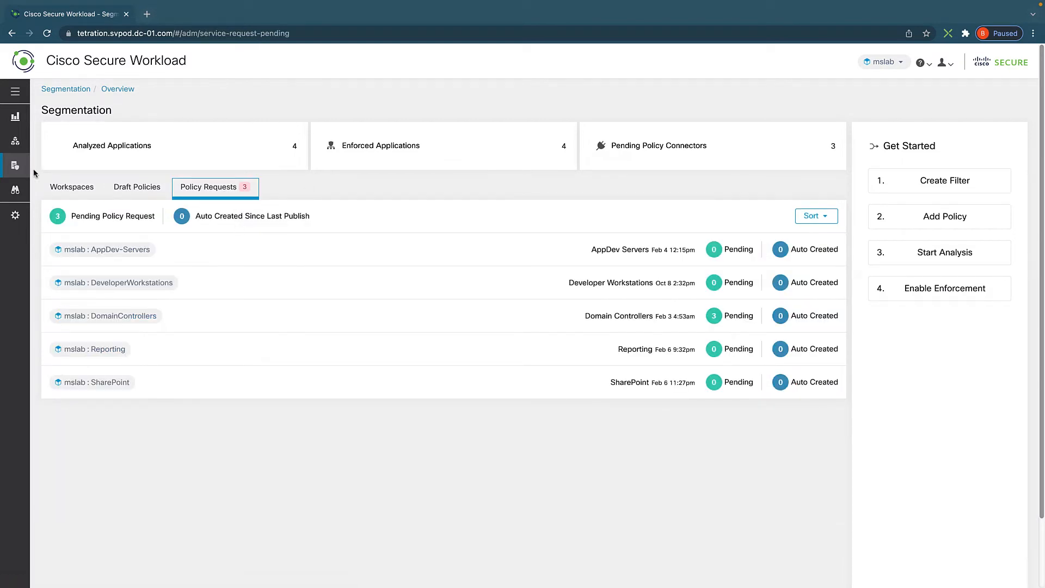
mouse_move(179, 231)
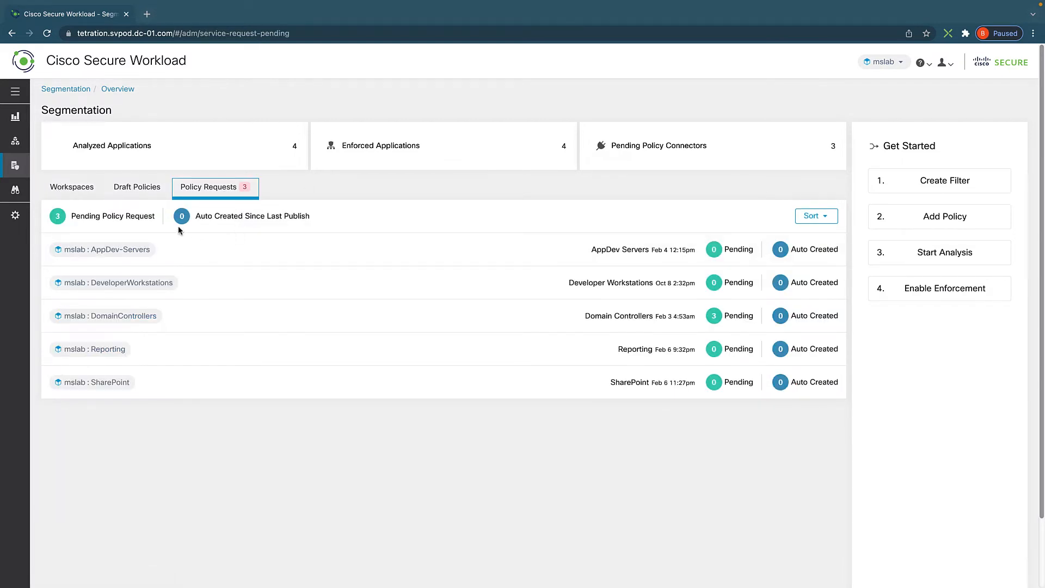
left_click(71, 187)
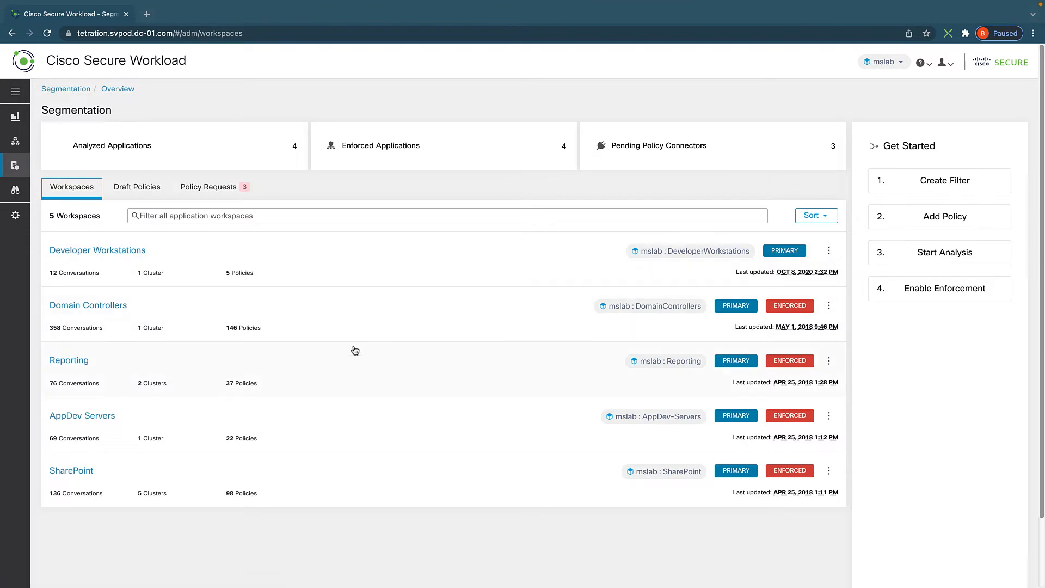
mouse_move(87, 305)
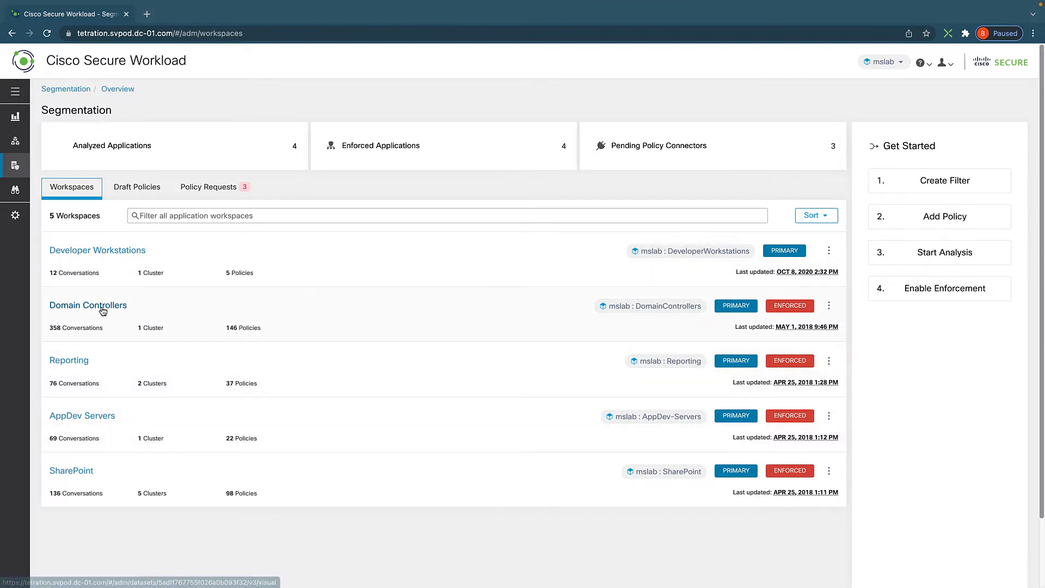
Open the Domain Controllers workspace and show the DomainControllers scope and cluster details.
left_click(87, 305)
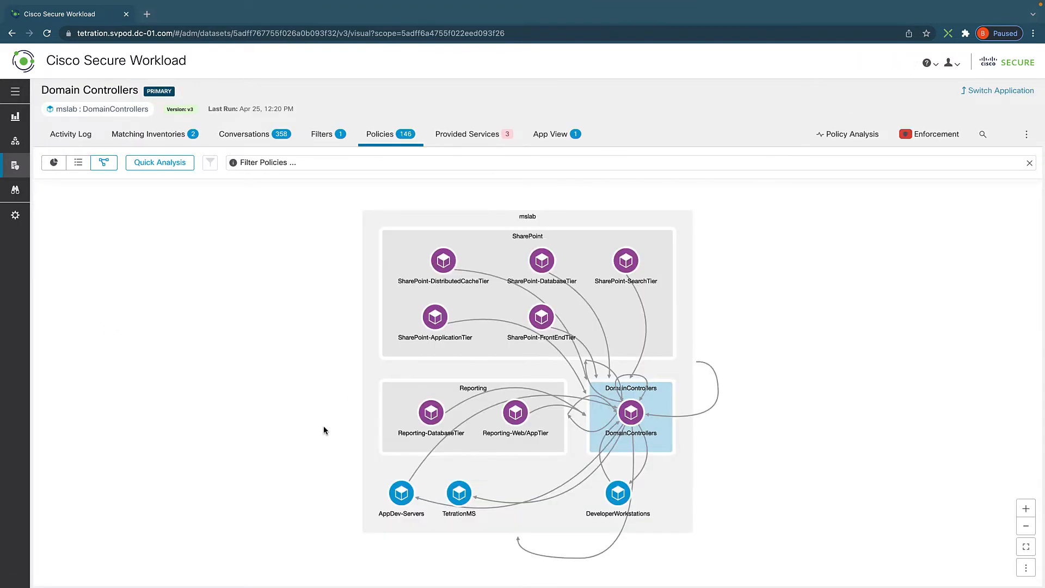
left_click(630, 413)
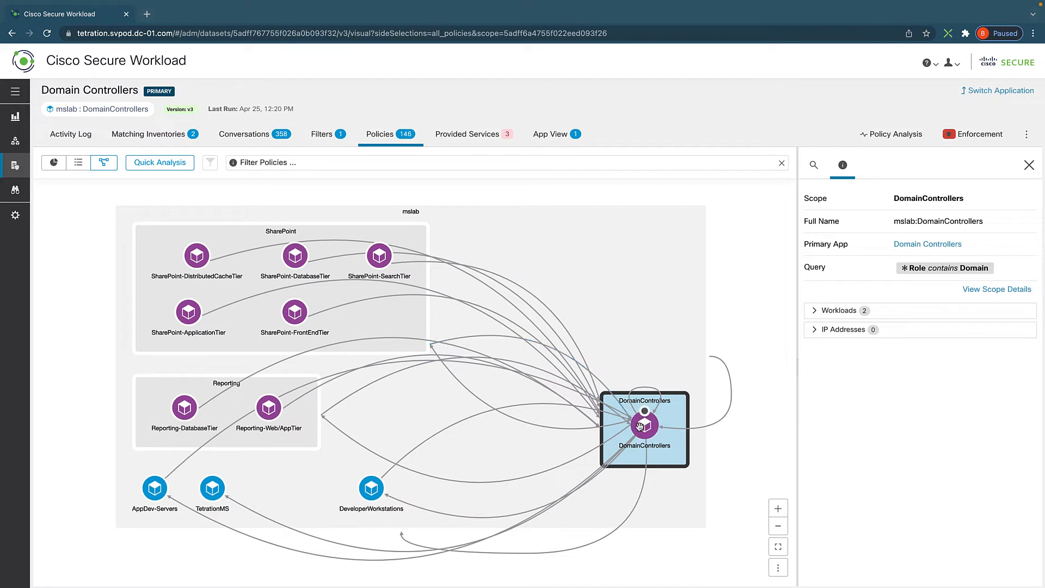
left_click(644, 426)
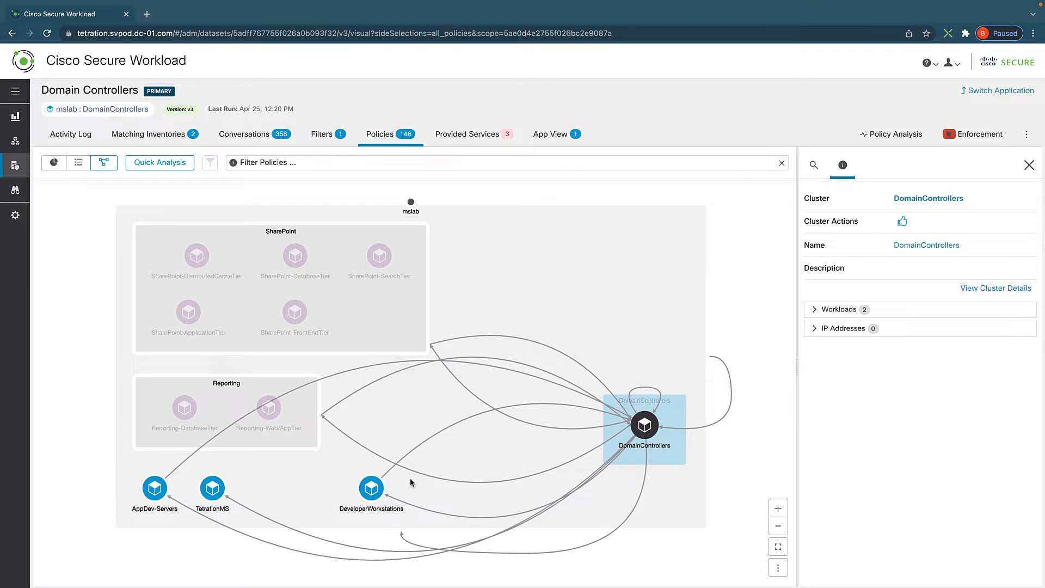
Select the AppDev-Servers node to show its query and workloads App01 and App02.
left_click(155, 488)
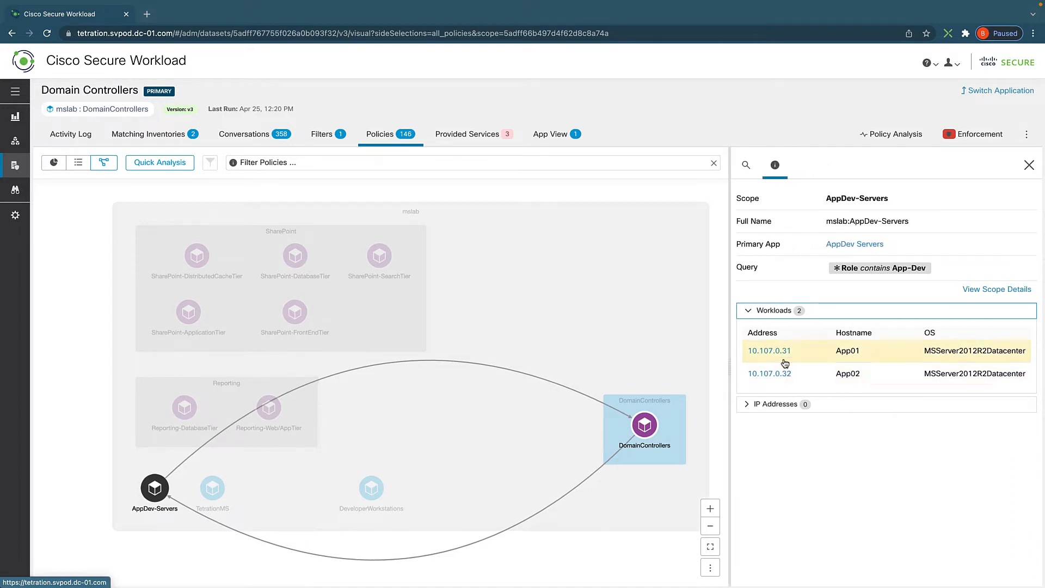
mouse_move(786, 362)
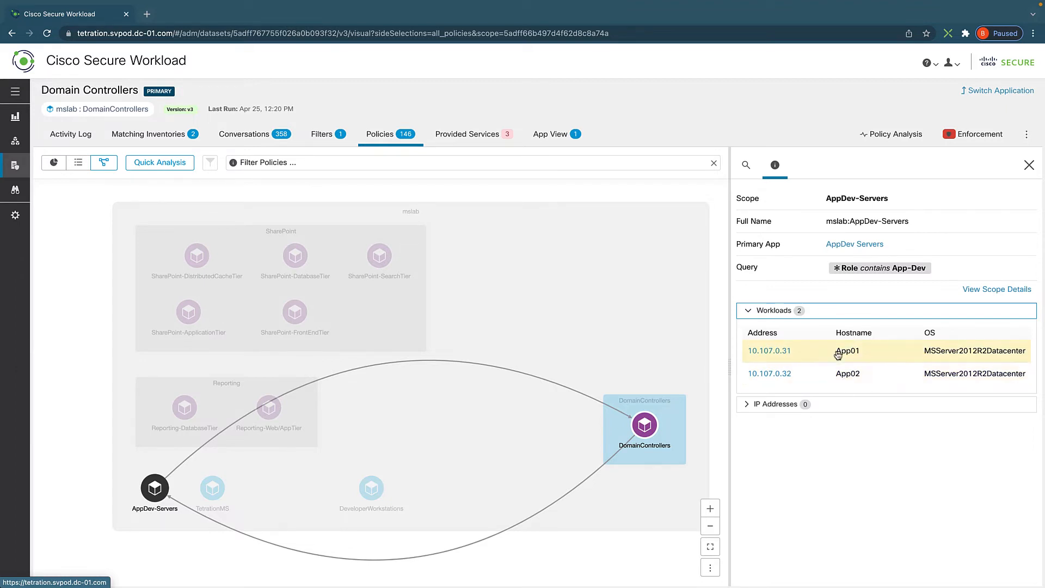
mouse_move(828, 366)
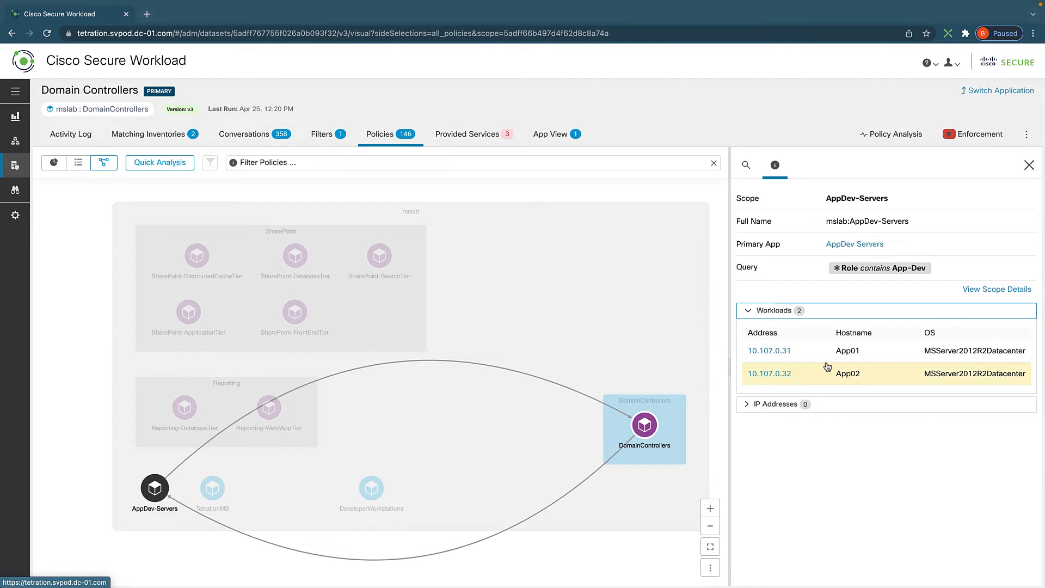
mouse_move(959, 189)
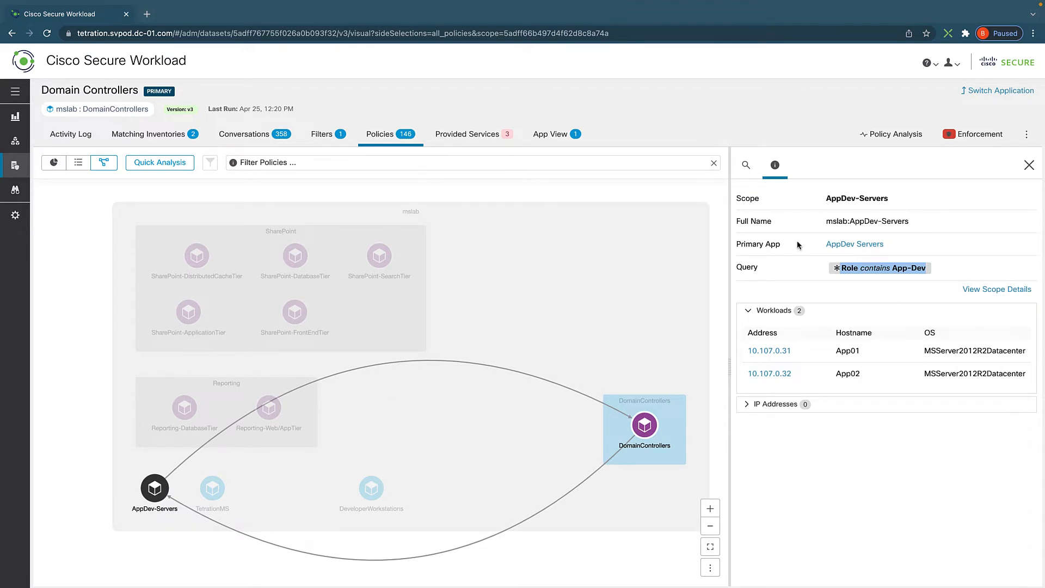
mouse_move(788, 252)
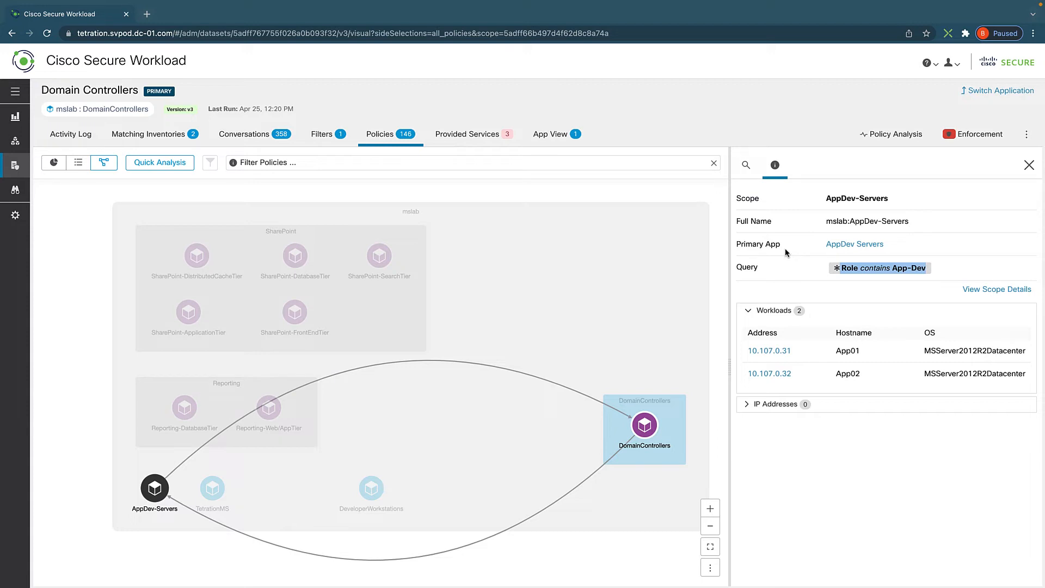
mouse_move(996, 89)
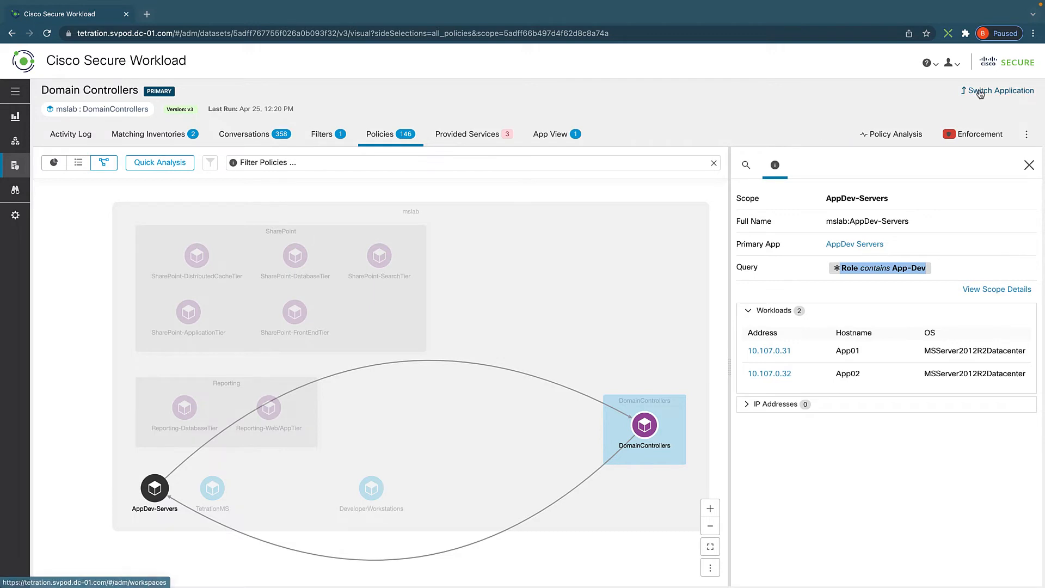
Use Switch Application to go back to the five-workspace list.
left_click(998, 90)
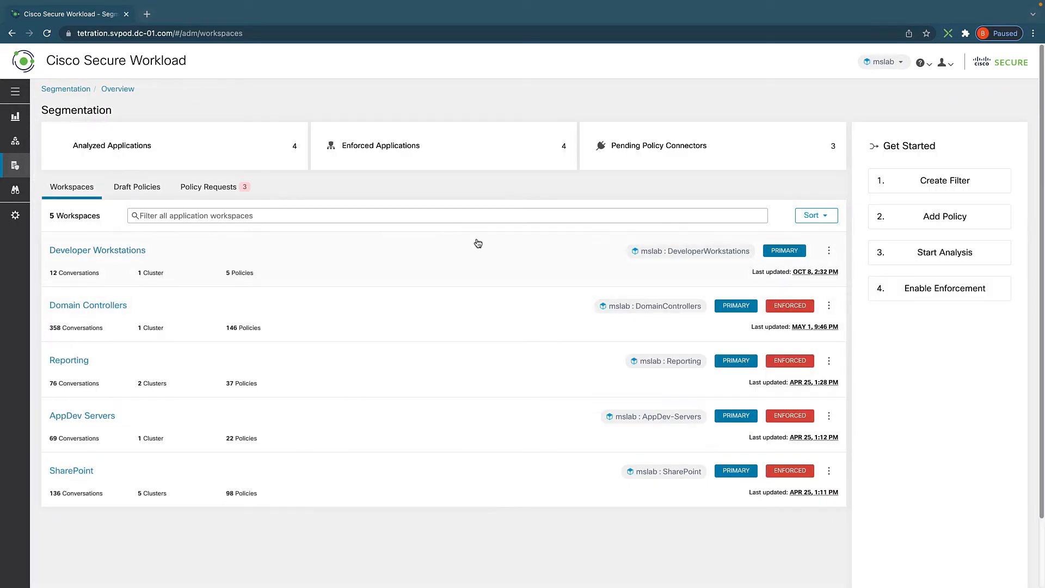
mouse_move(526, 440)
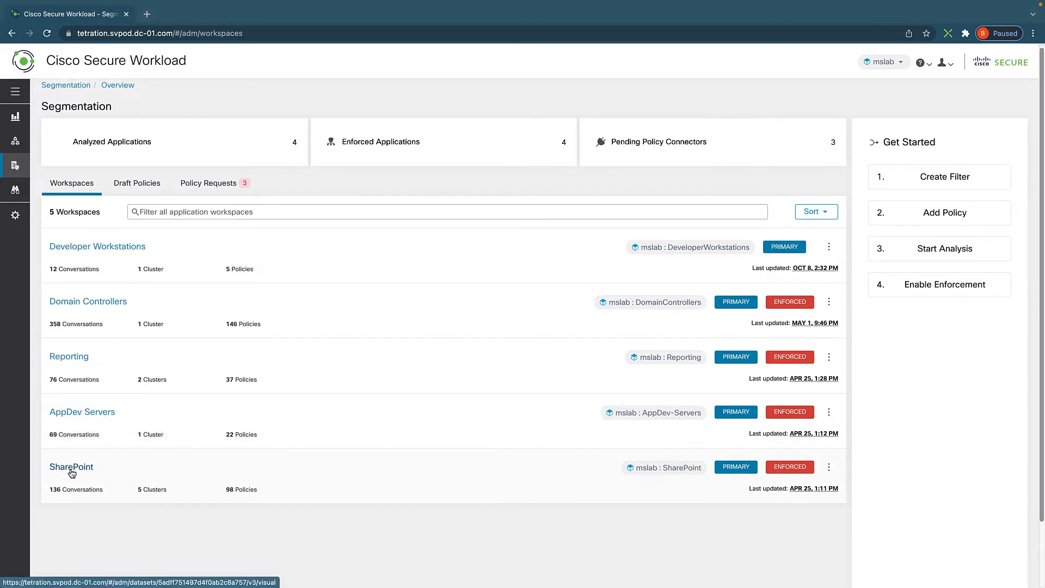
Open the SharePoint workspace graph, zoom in, and select the SharePoint-DatabaseTier cluster.
left_click(71, 466)
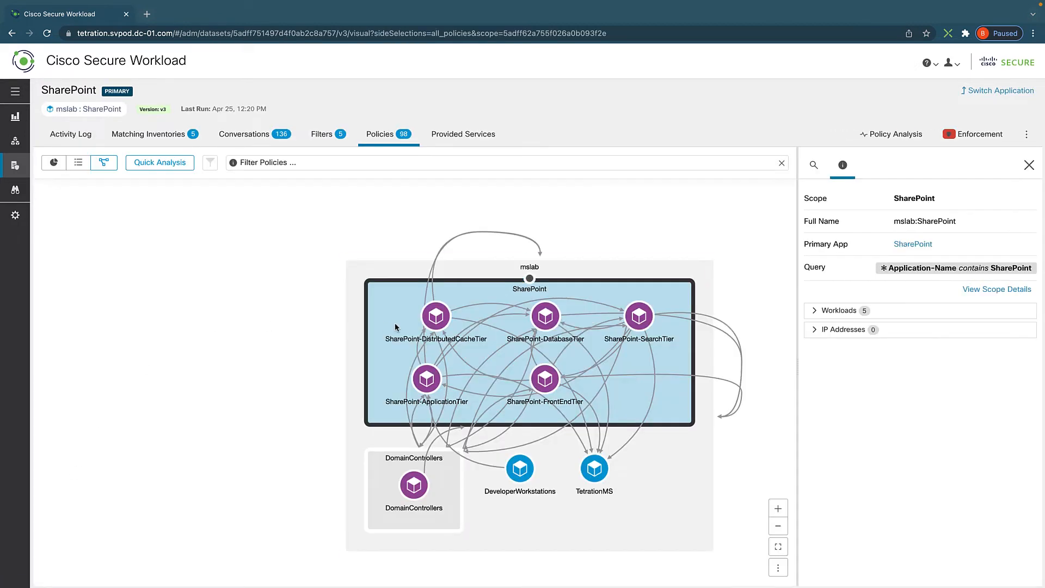
left_click_drag(436, 317, 152, 244)
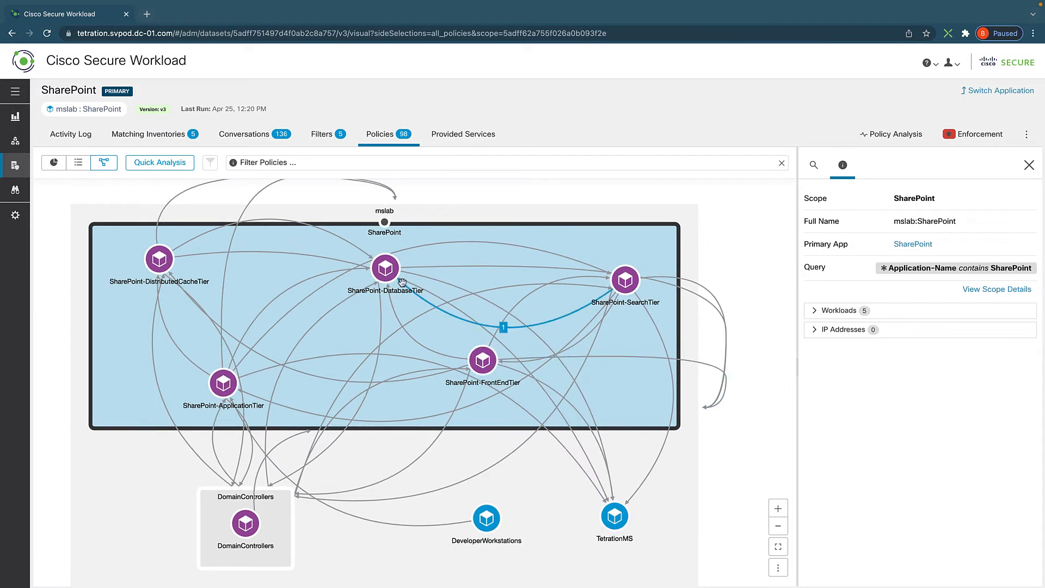
left_click(386, 269)
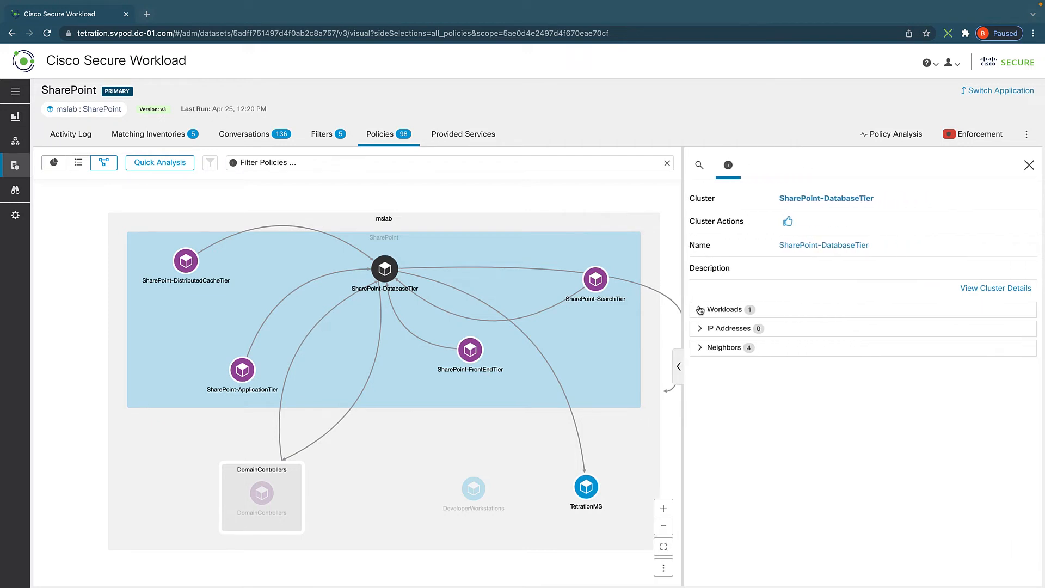
Expand the database tier's workloads and open a workload's profile in a new tab.
left_click(723, 309)
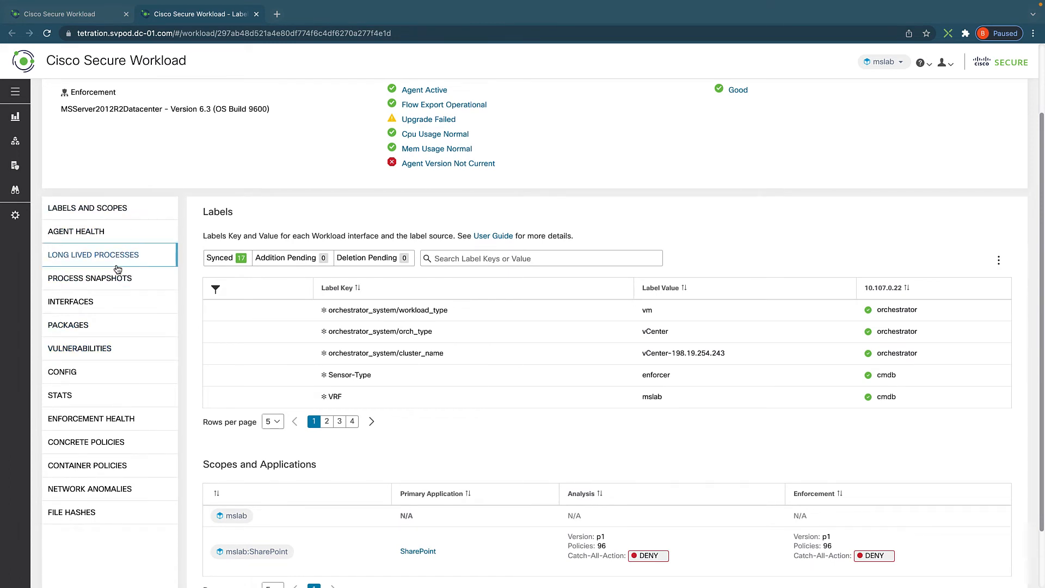
Browse SQL02's 43 long-lived processes, then show its Process Snapshots.
left_click(92, 255)
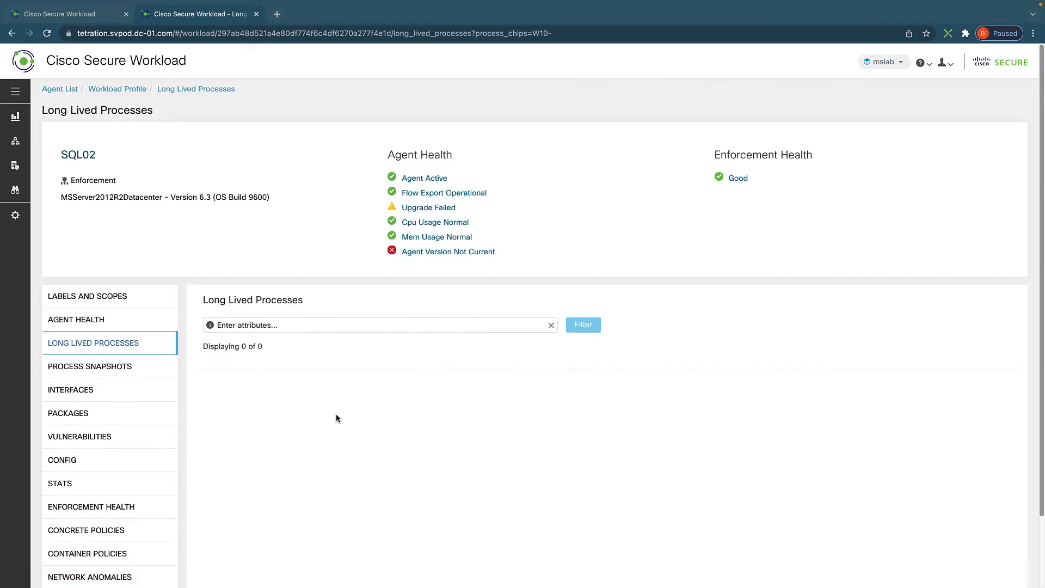
left_click(582, 325)
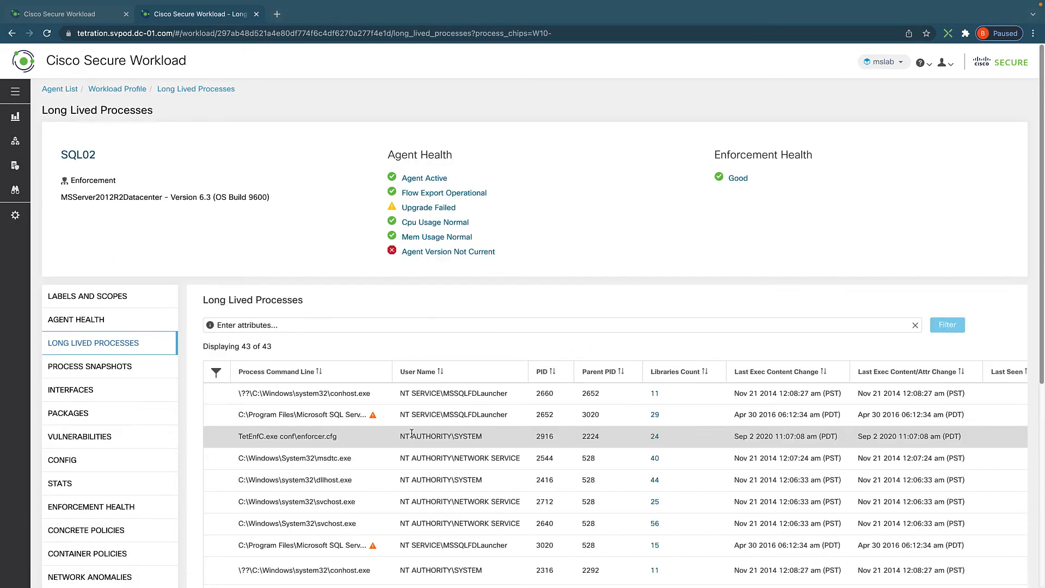
scroll("down", 3)
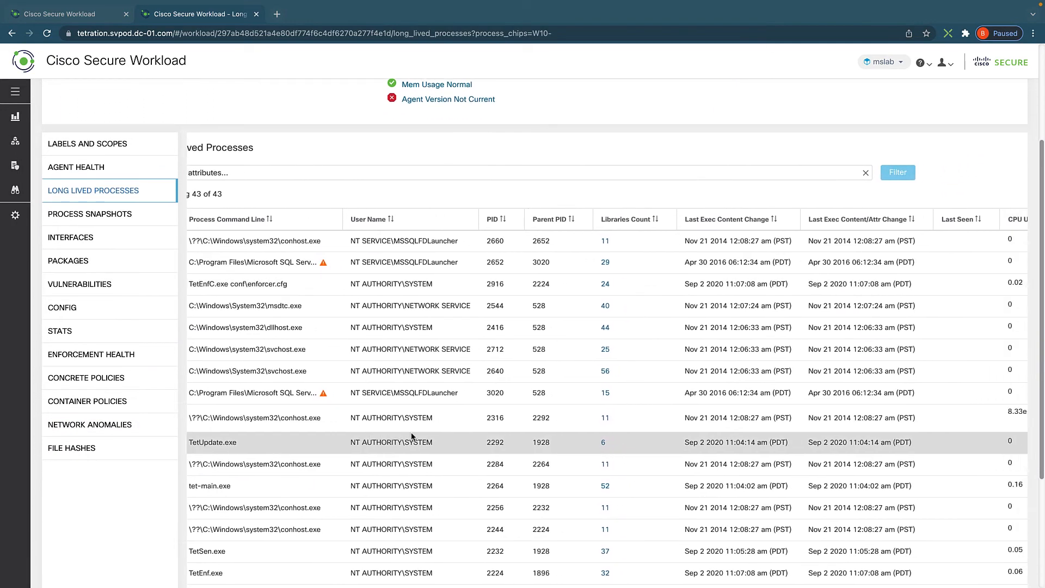
scroll("right", 3)
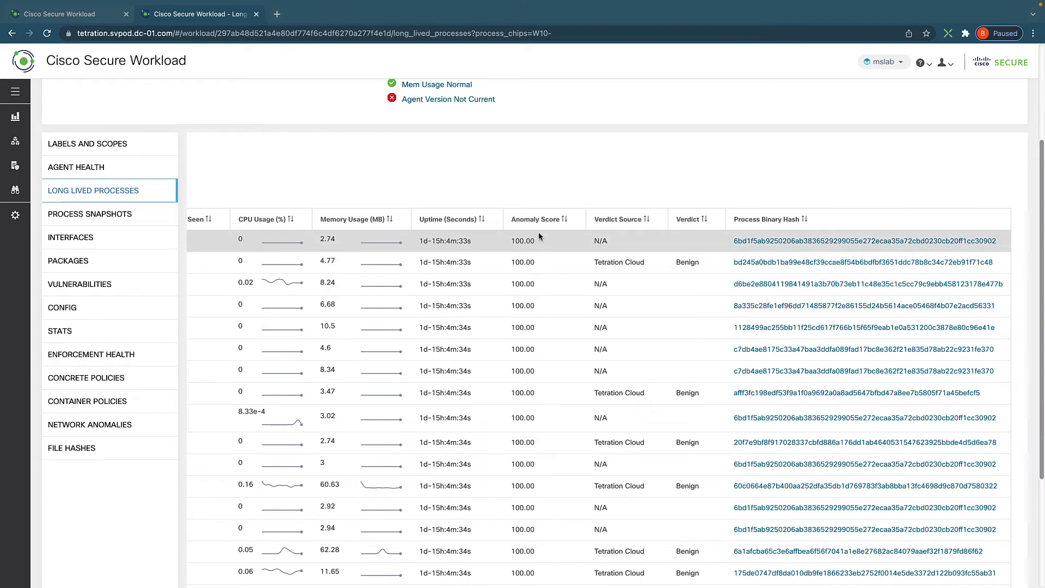
mouse_move(575, 283)
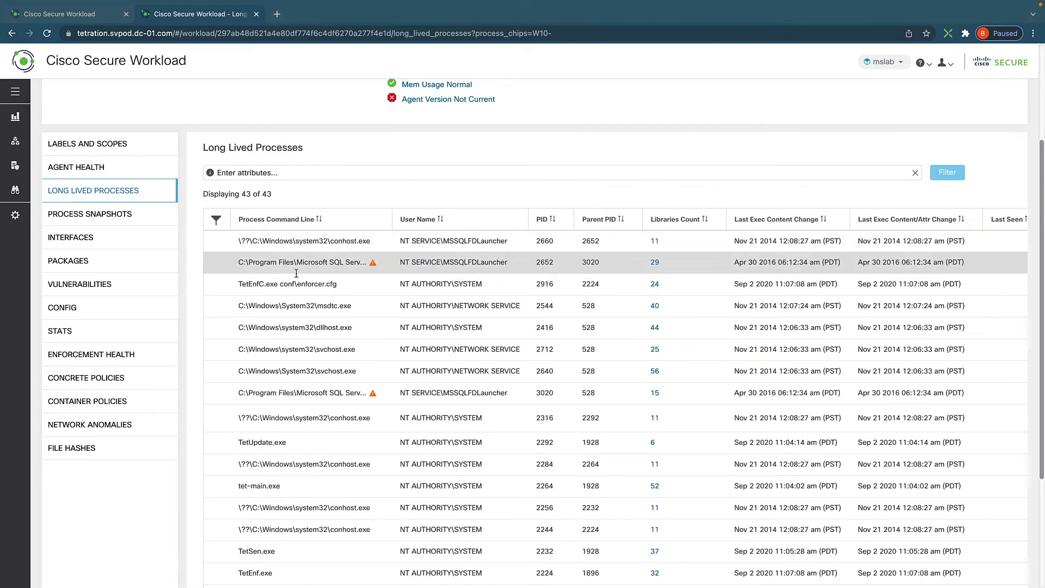
left_click(89, 214)
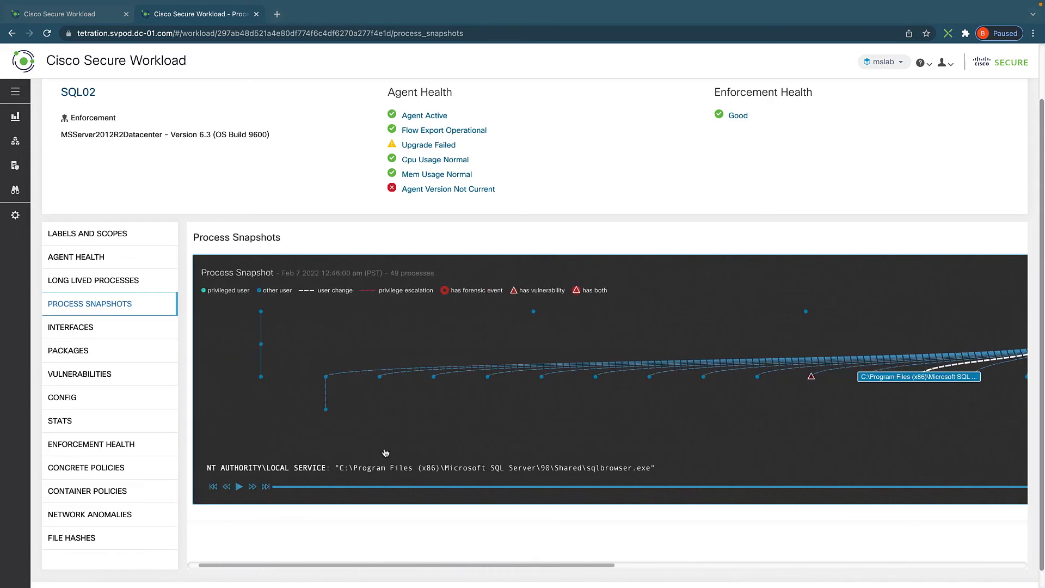
Zoom into and pan across SQL02's process snapshot tree.
left_click(238, 486)
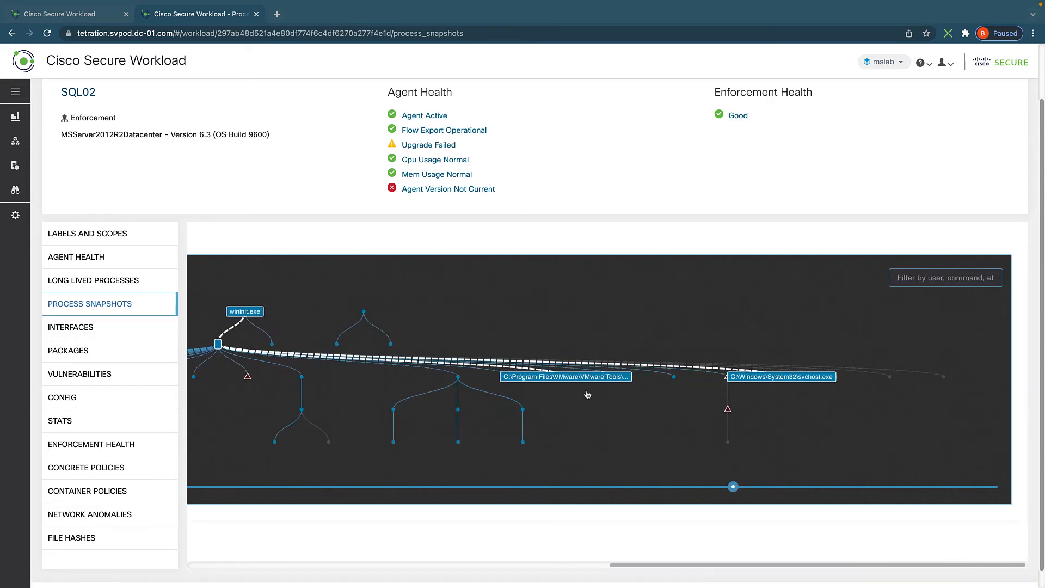
left_click_drag(733, 486, 991, 487)
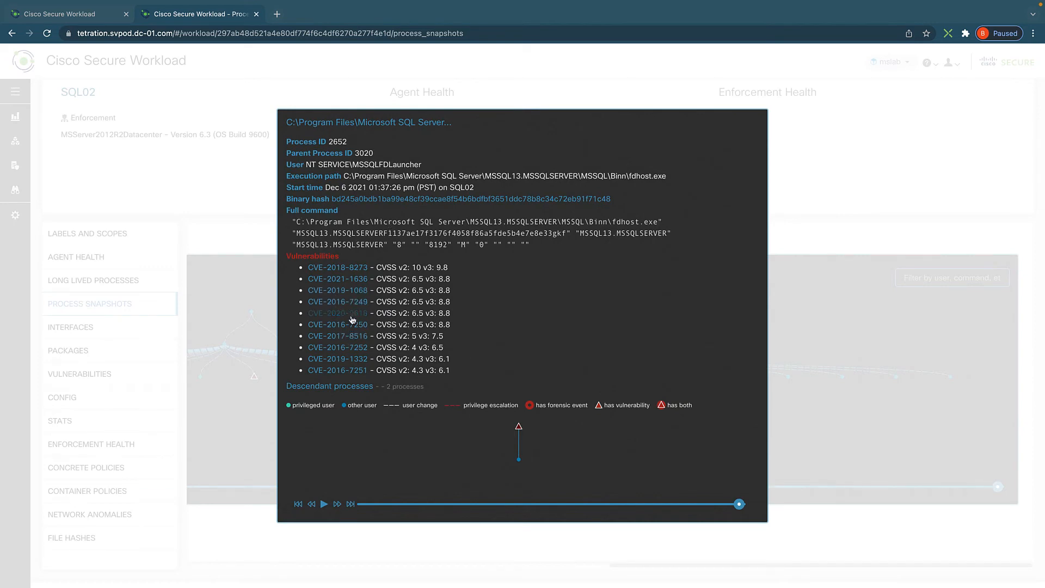
mouse_move(333, 200)
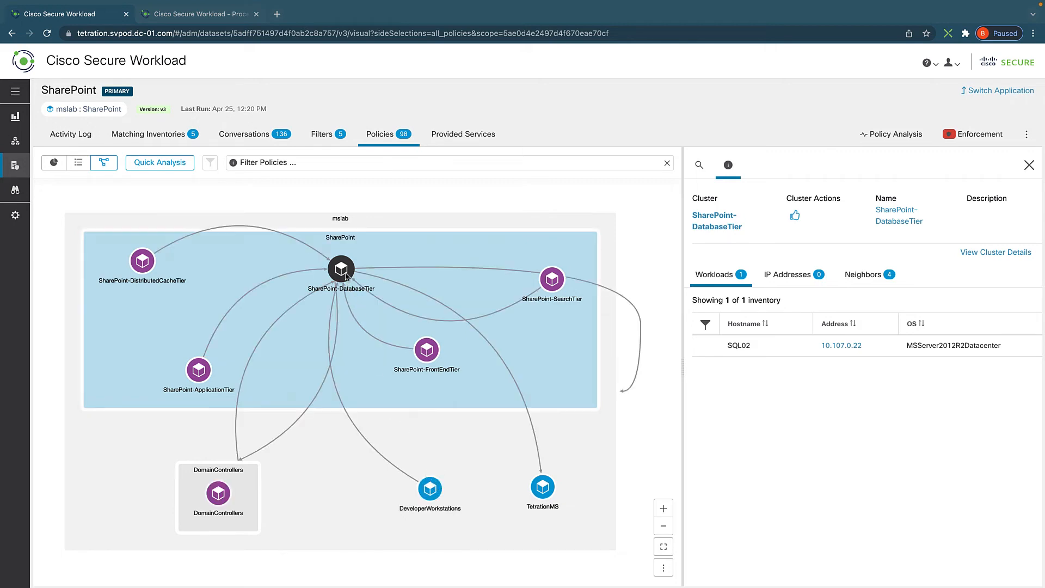
left_click(341, 270)
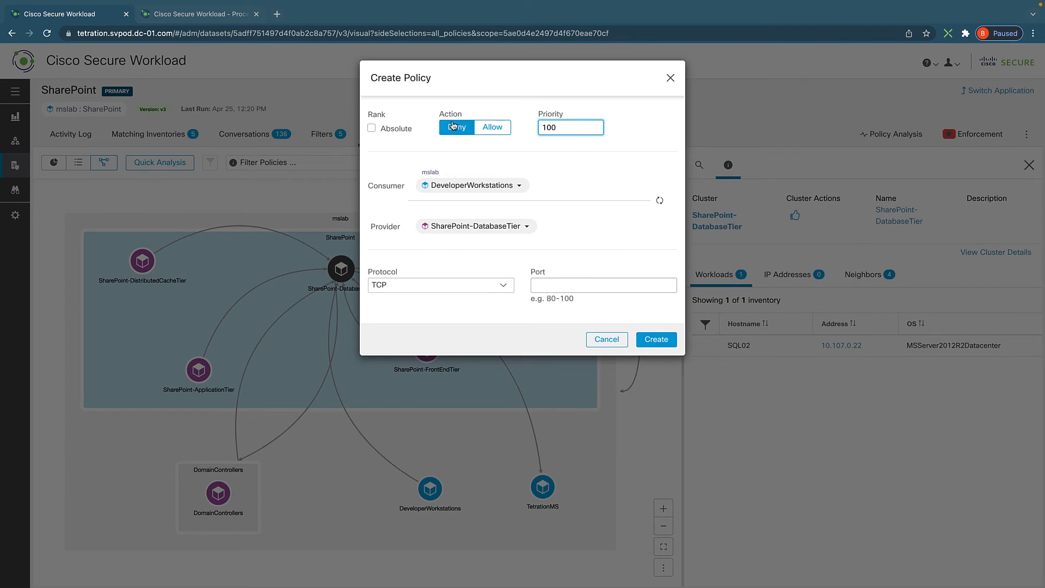
left_click(492, 127)
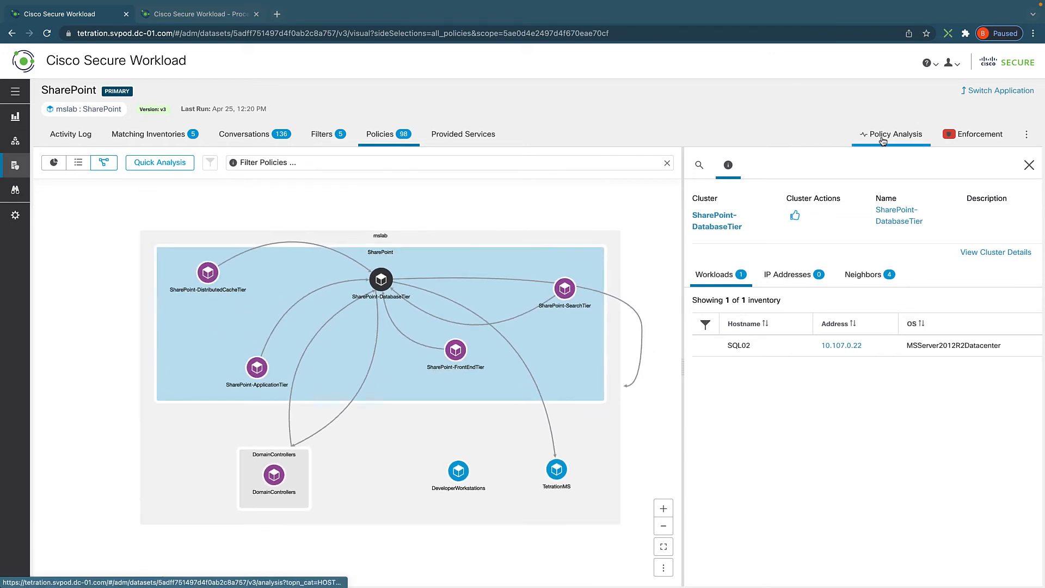
Filter SharePoint's Policy Analysis to show only the 12 rejected flow observations.
left_click(890, 133)
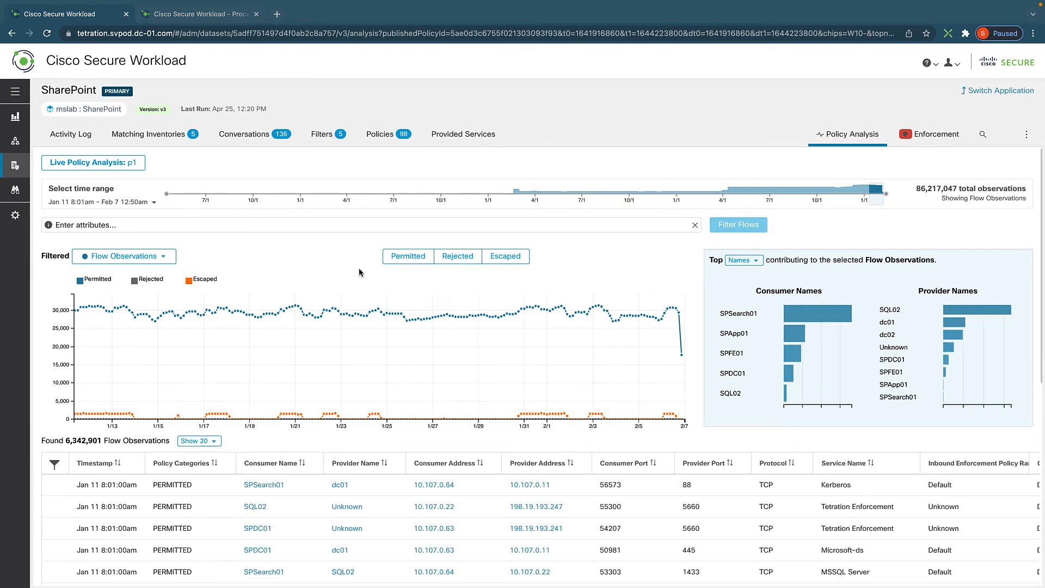
left_click(407, 256)
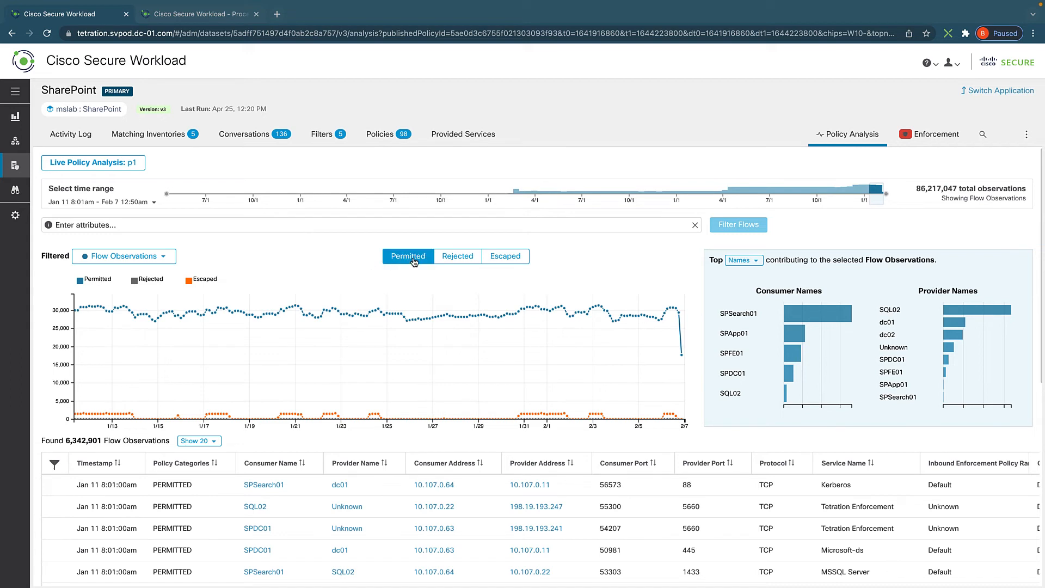
left_click(505, 256)
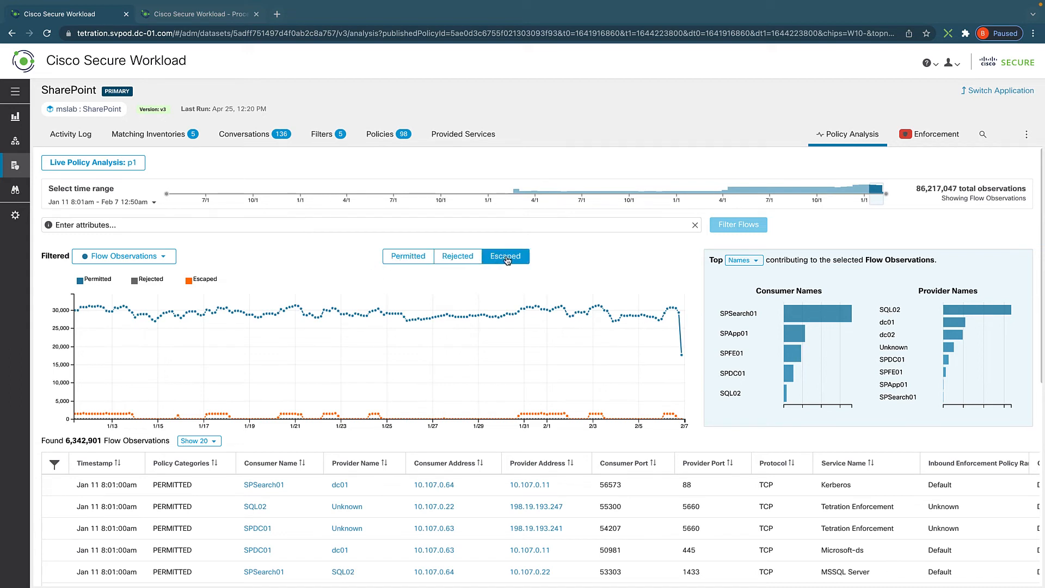
left_click(407, 256)
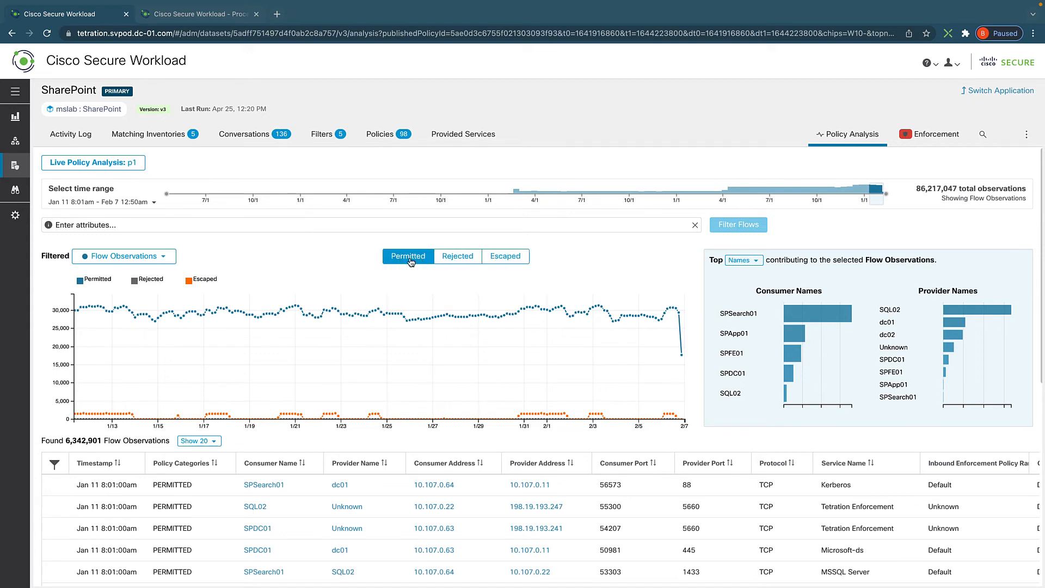
left_click(457, 255)
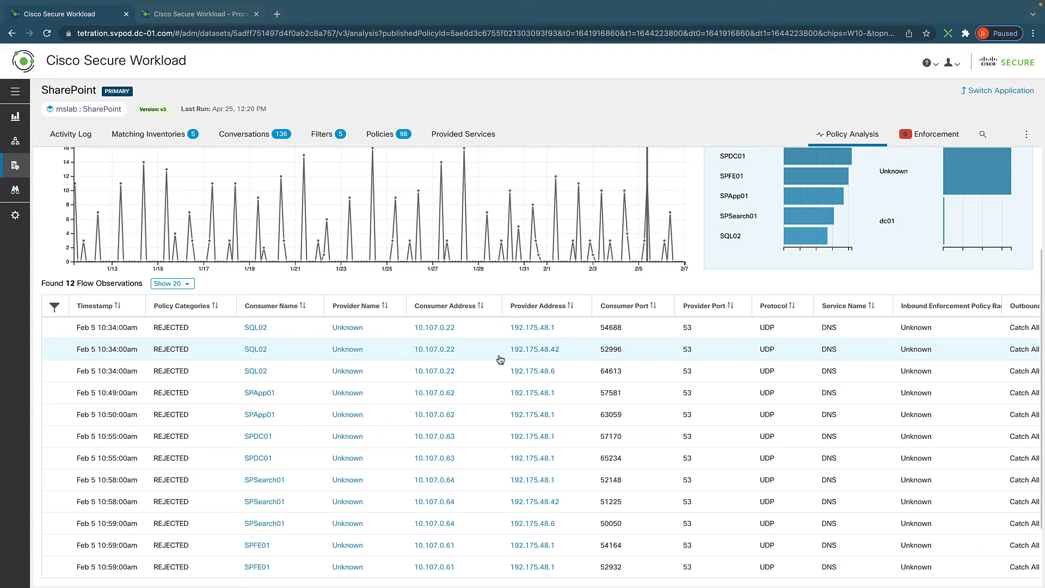
mouse_move(506, 362)
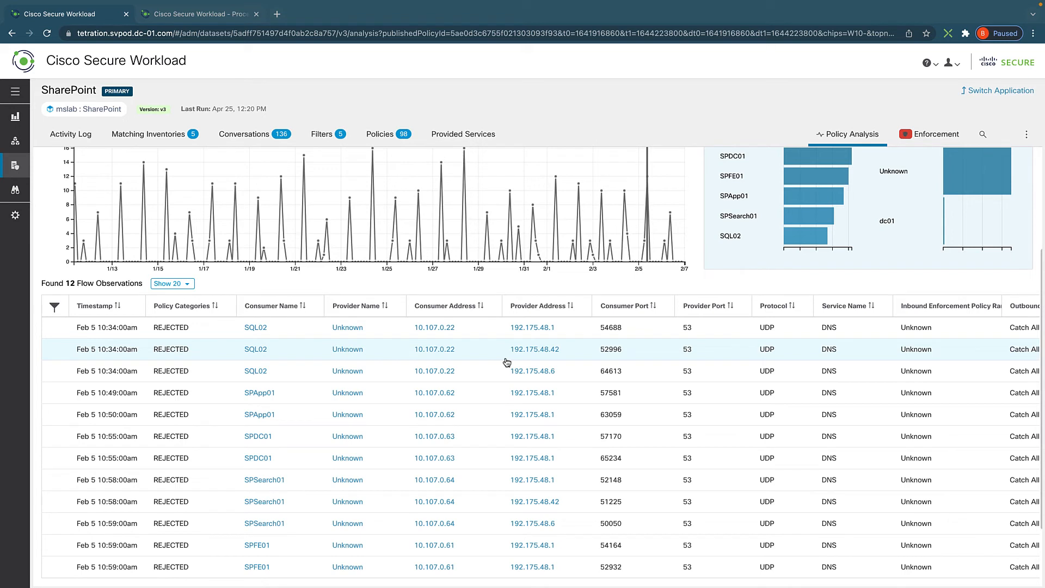
mouse_move(434, 360)
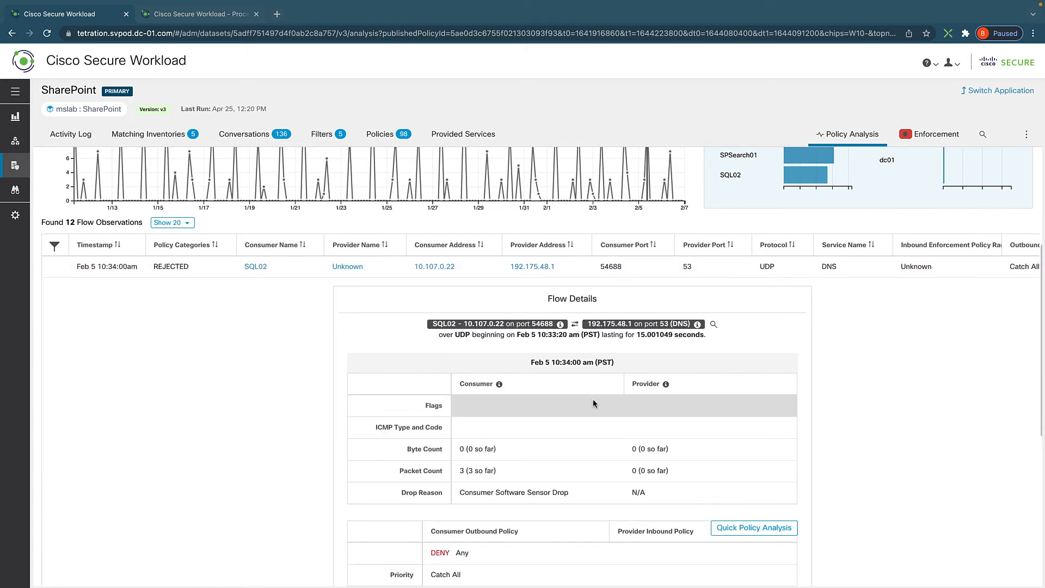
Run Quick Policy Analysis to find policies matching SQL02's UDP 53 flow to 192.175.48.1.
scroll("down", 3)
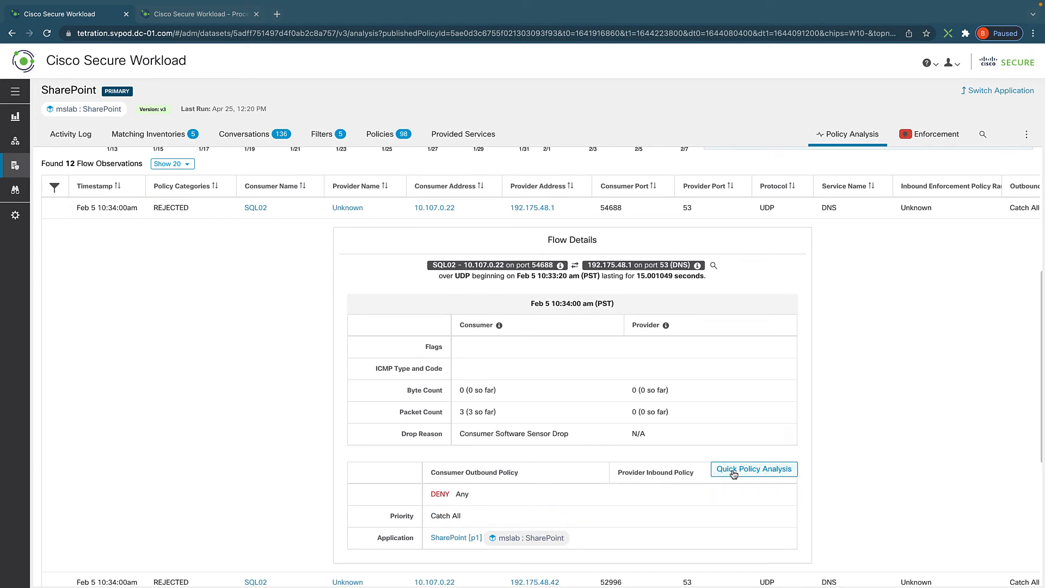
left_click(753, 469)
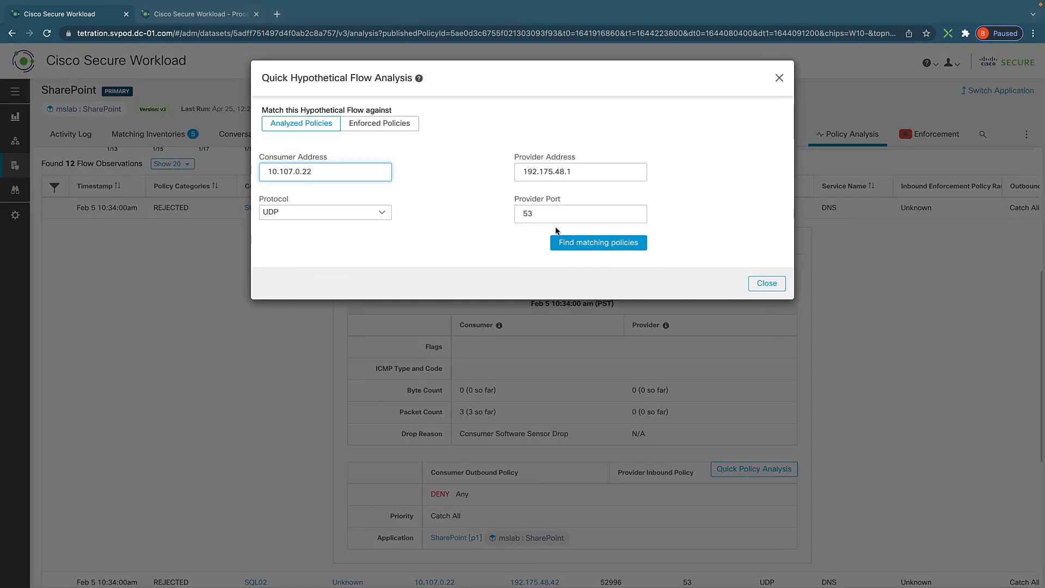
left_click(598, 242)
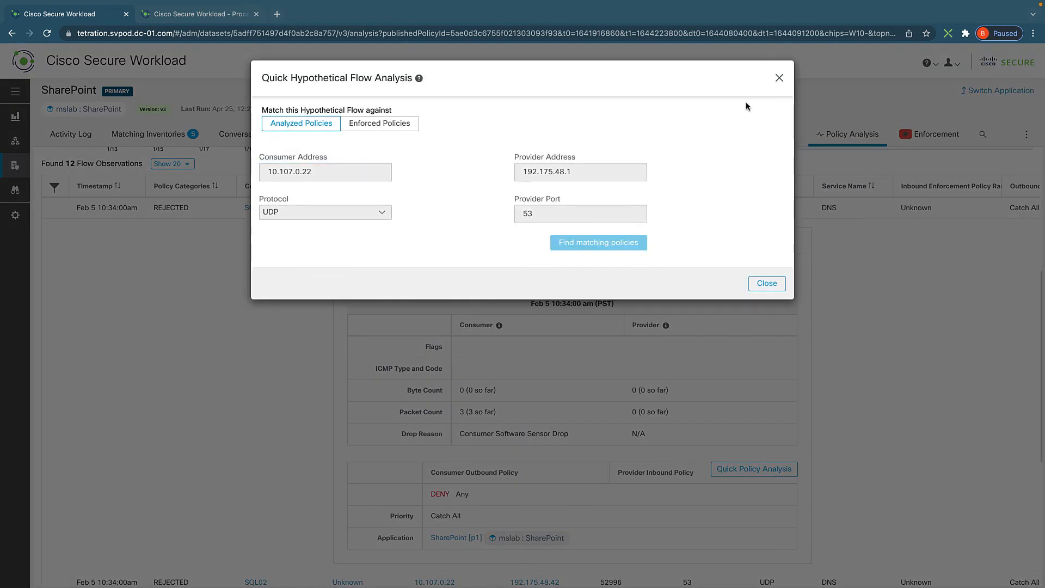
left_click(766, 283)
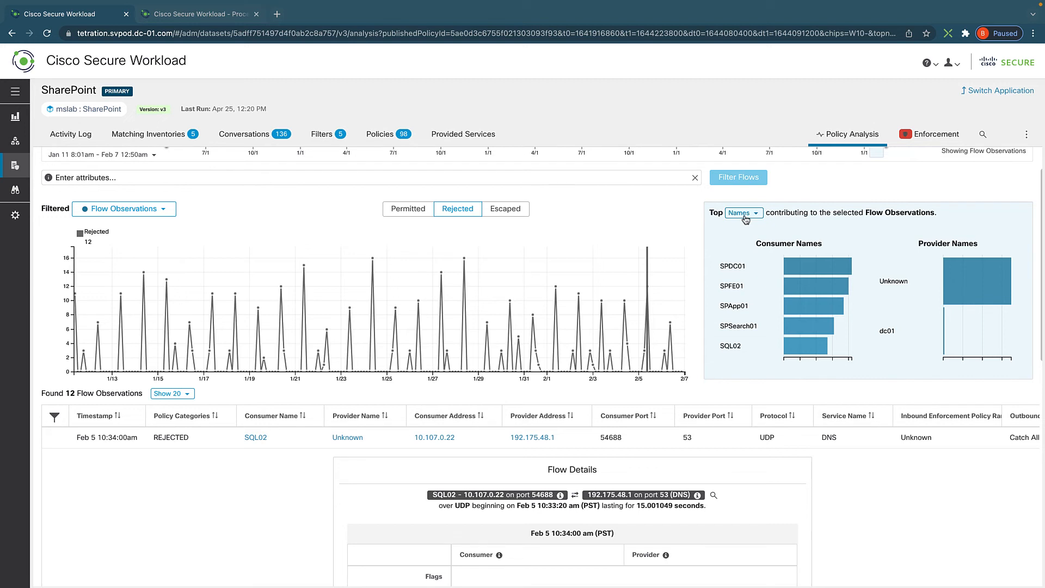
mouse_move(808, 265)
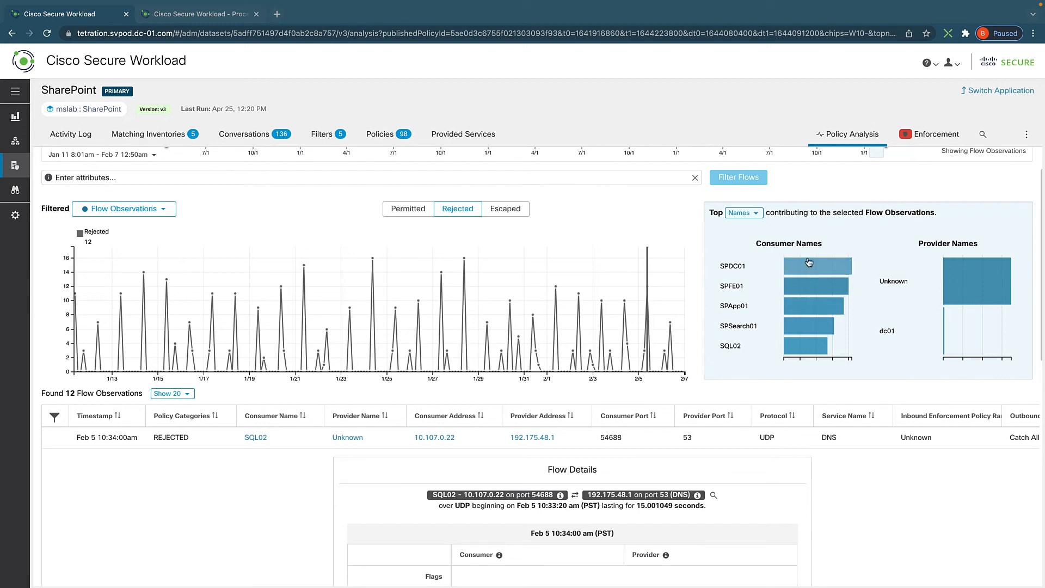
Break top contributors down by Drop Reasons and switch the chart to escaped flows.
left_click(742, 211)
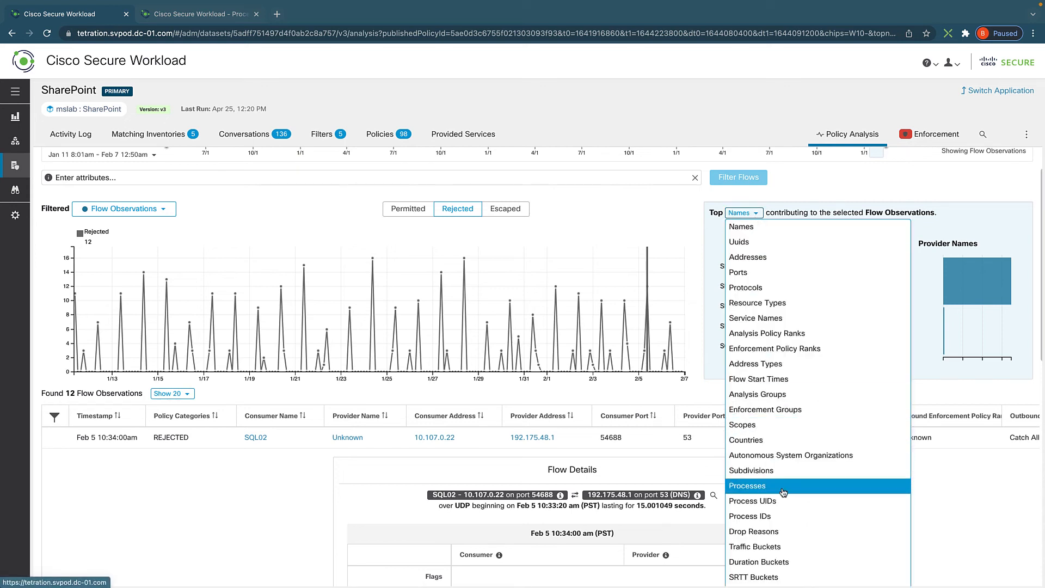
left_click(746, 485)
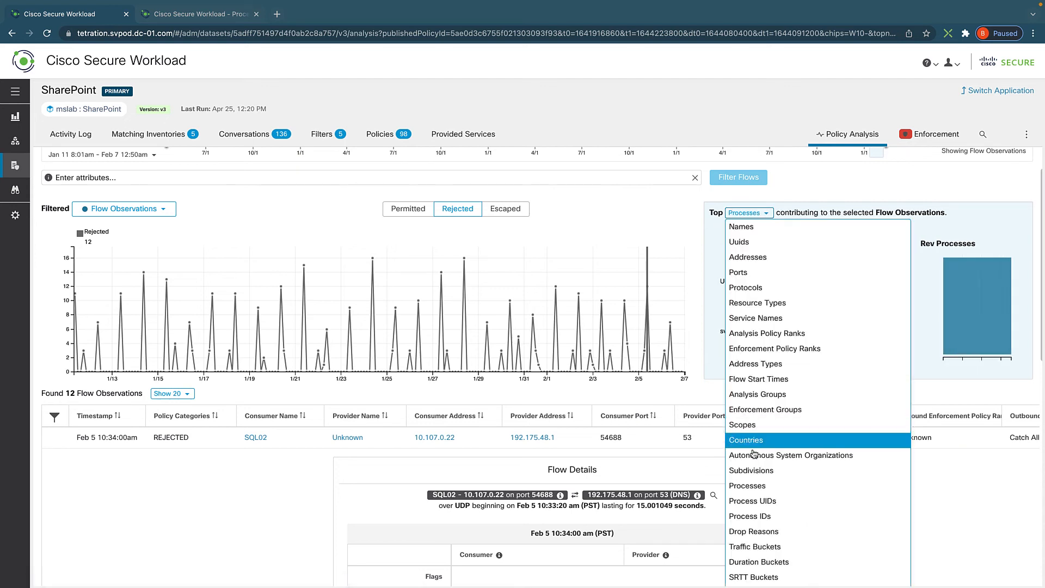
scroll("down", 3)
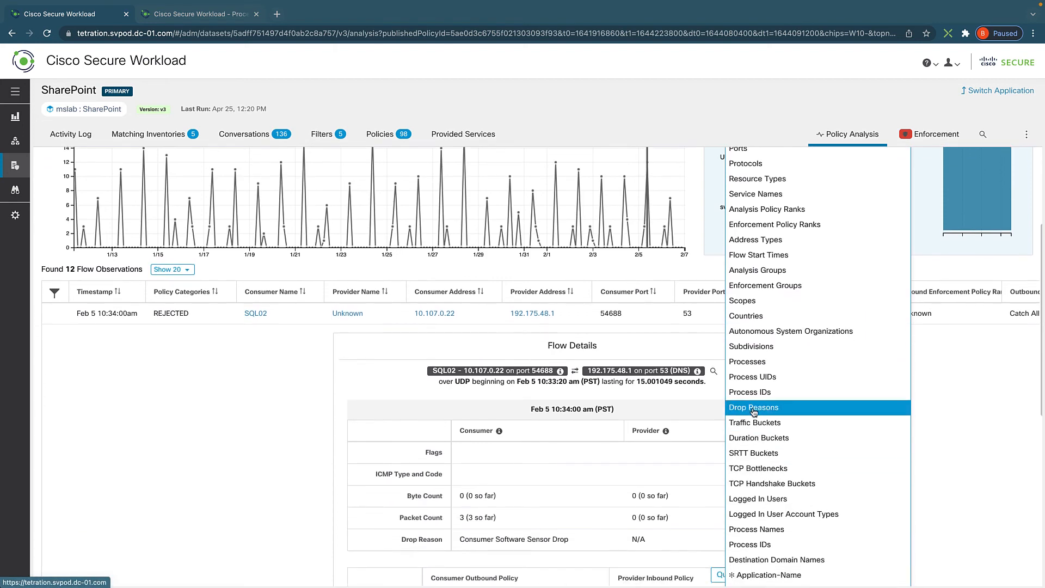
left_click(753, 408)
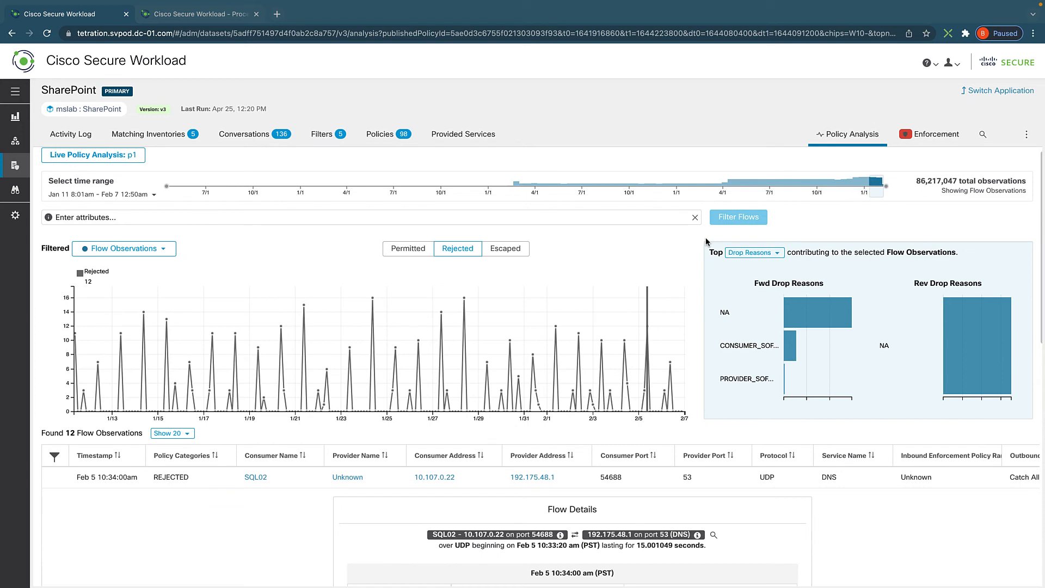
left_click(457, 249)
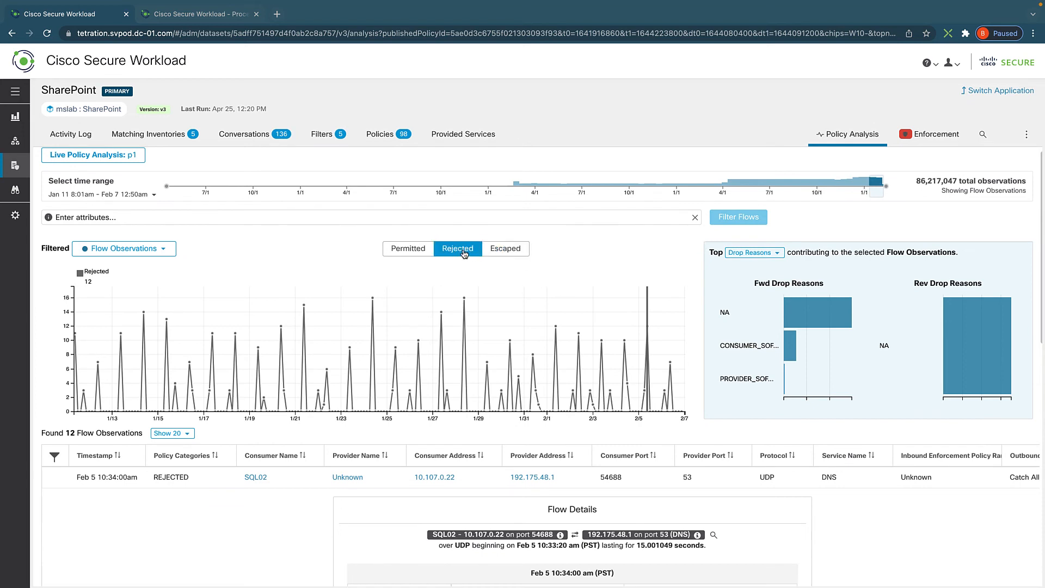
left_click(504, 249)
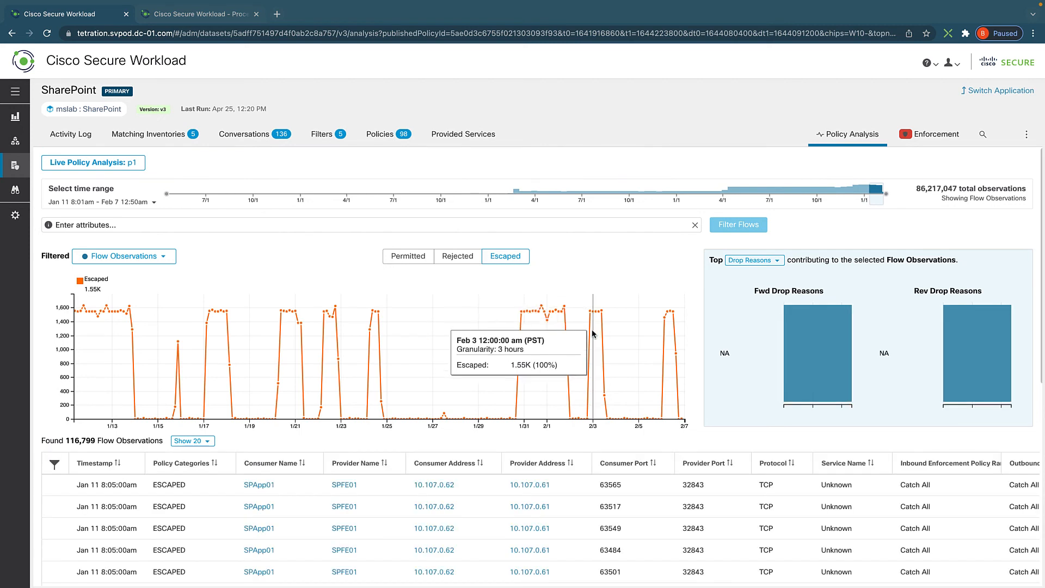